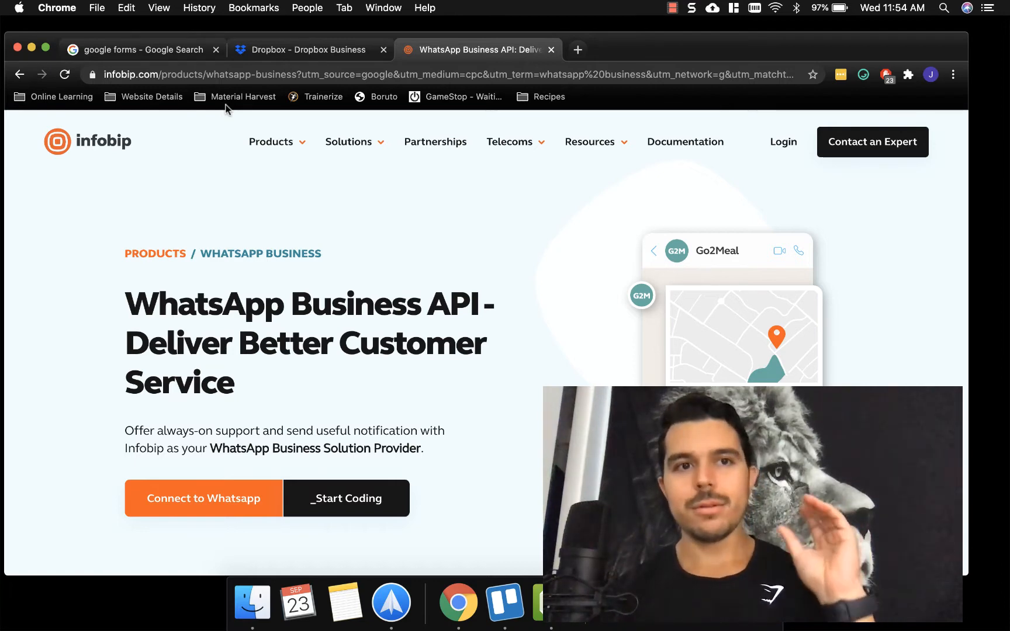
Step: Return to the first tab with the Google Forms about page
left_click(141, 50)
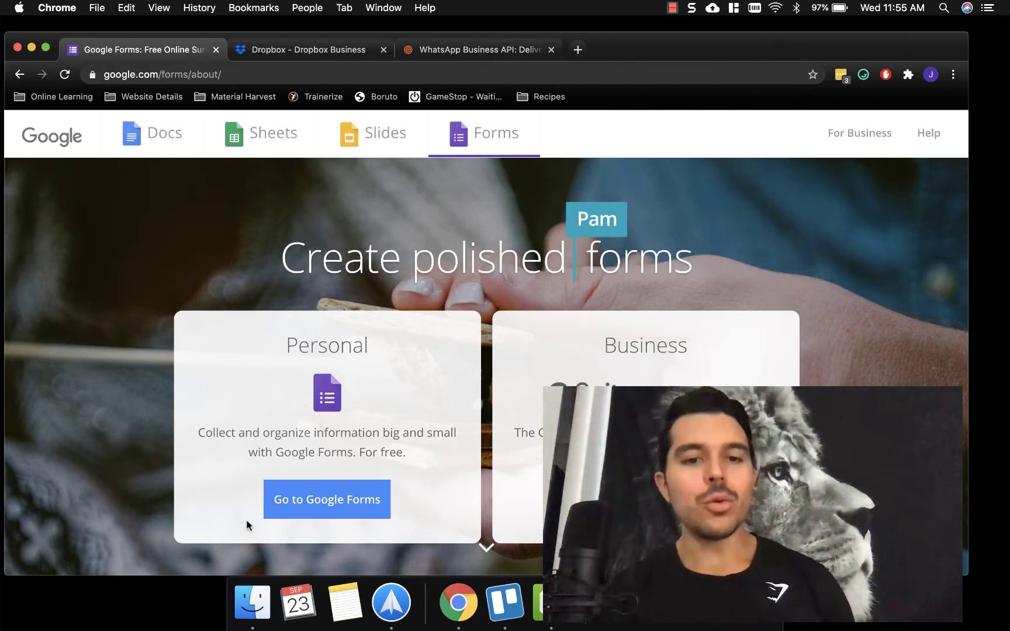
Step: Go to the Google Forms home and start a new form from the Contact Information template
left_click(327, 499)
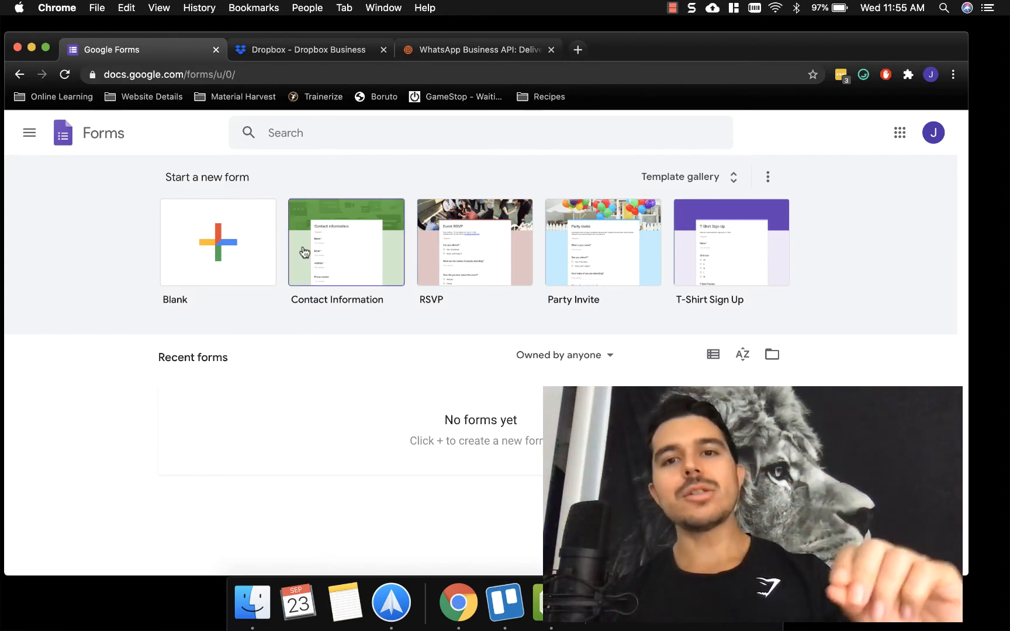
left_click(218, 243)
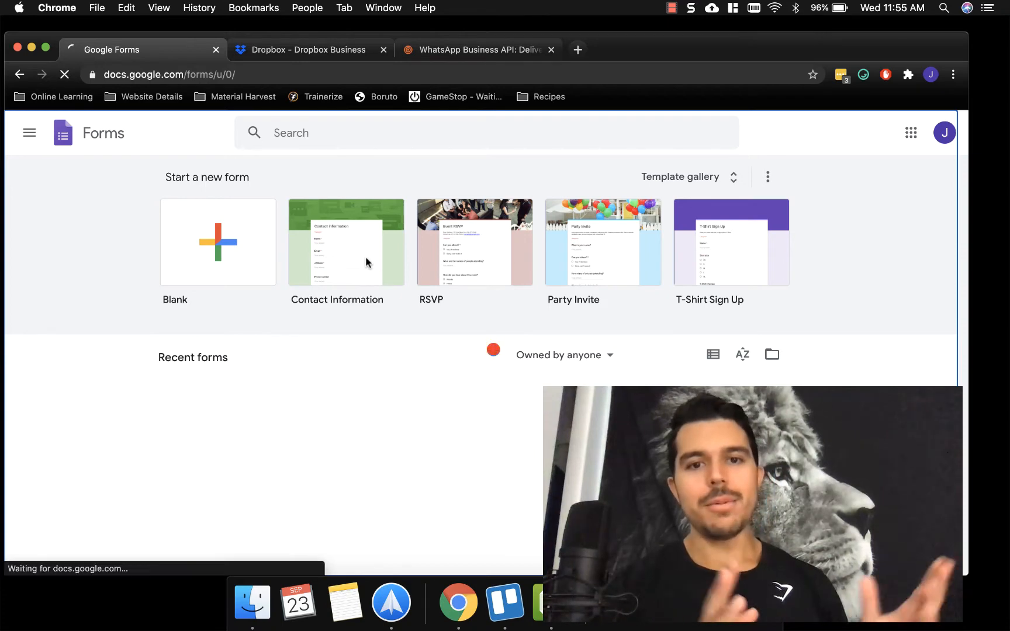
Step: Dismiss the 'Learn about the new Google Forms' tip and scroll the new form
left_click(347, 242)
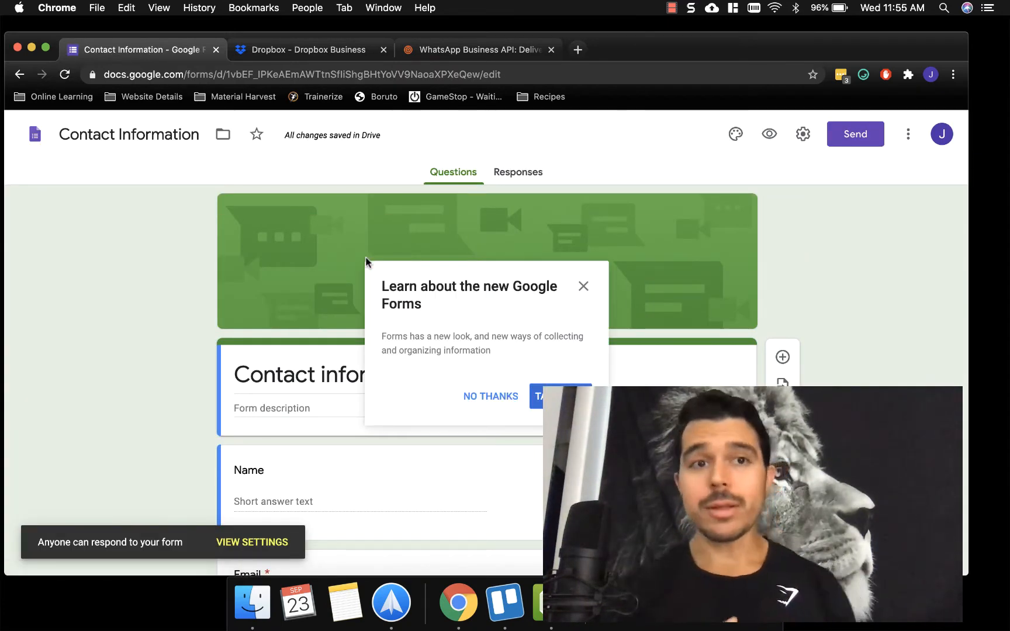
mouse_move(615, 278)
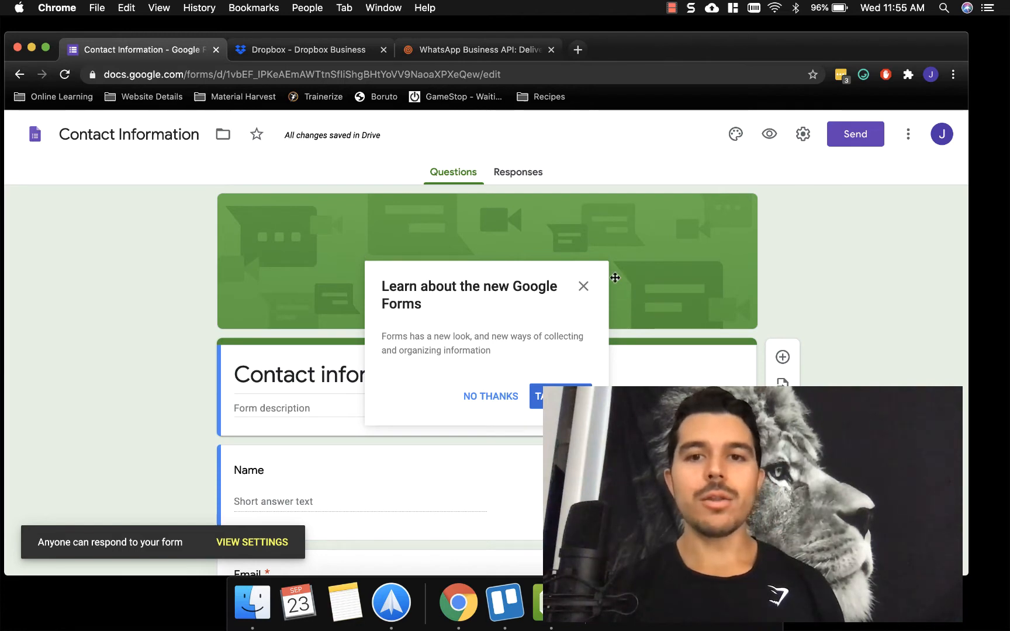
left_click(583, 286)
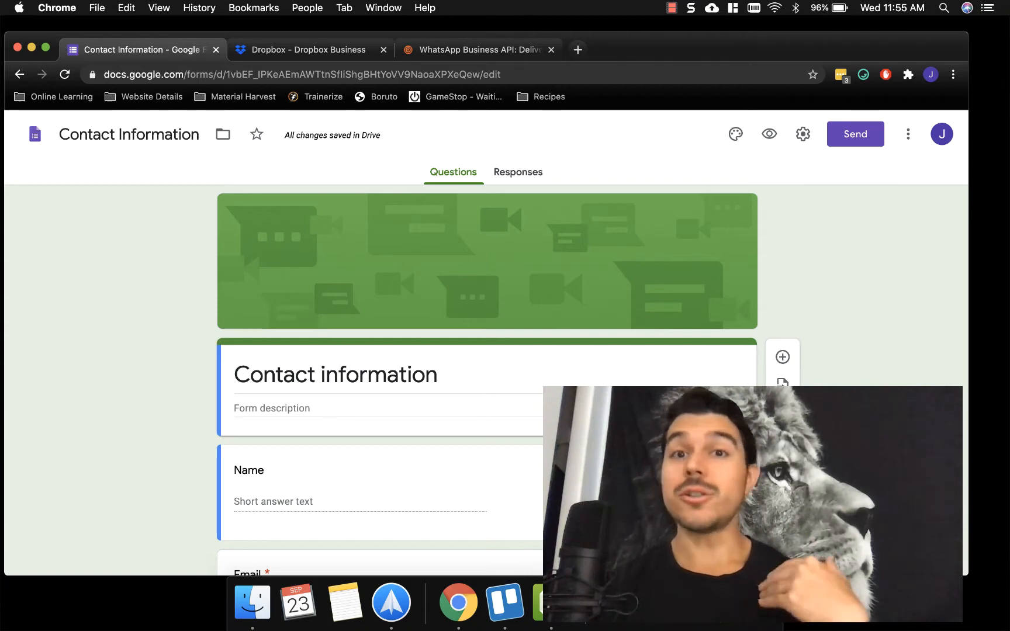
scroll("down", 3)
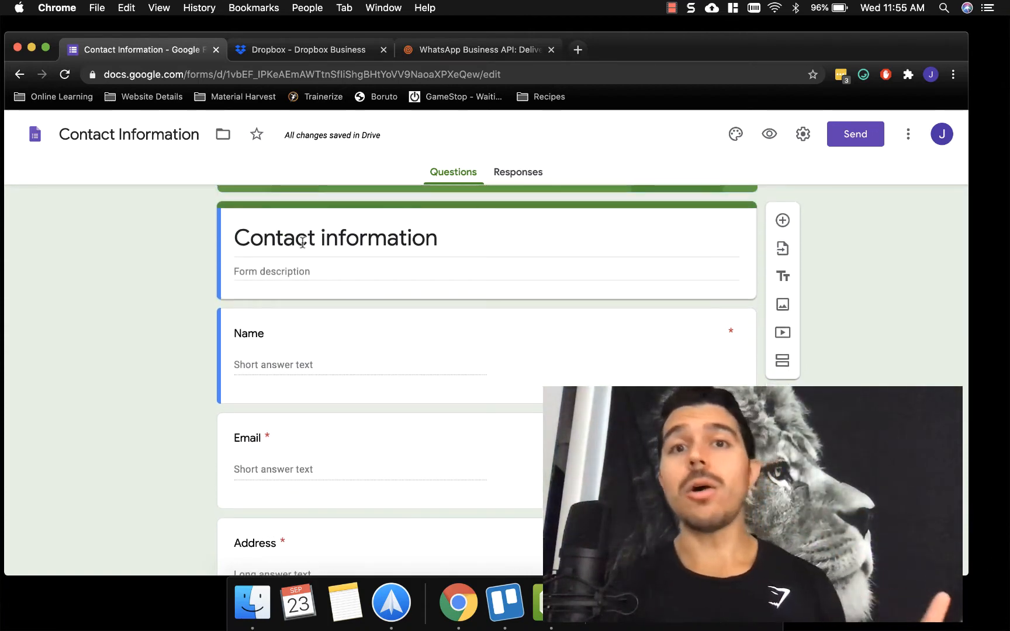
mouse_move(783, 248)
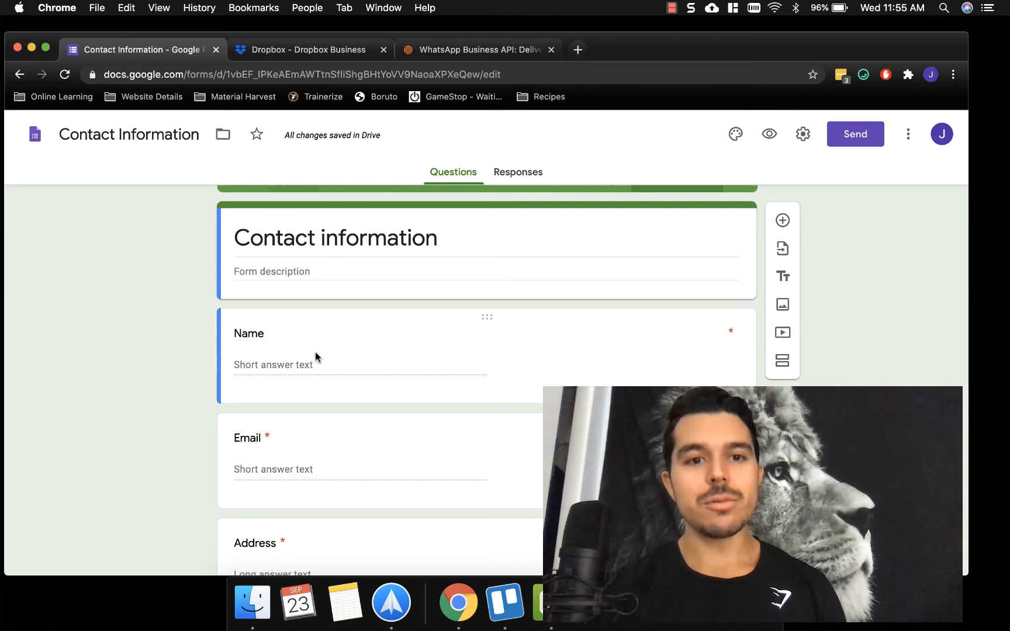
Step: Replace the Phone number question title with 'What is your ideal outcome'
left_click(248, 334)
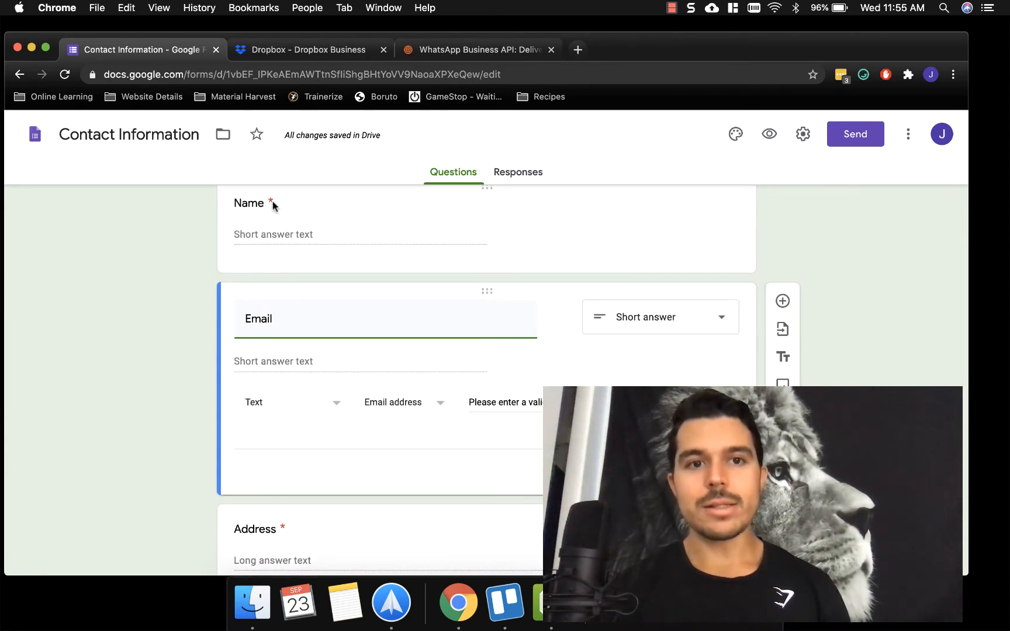
scroll("down", 3)
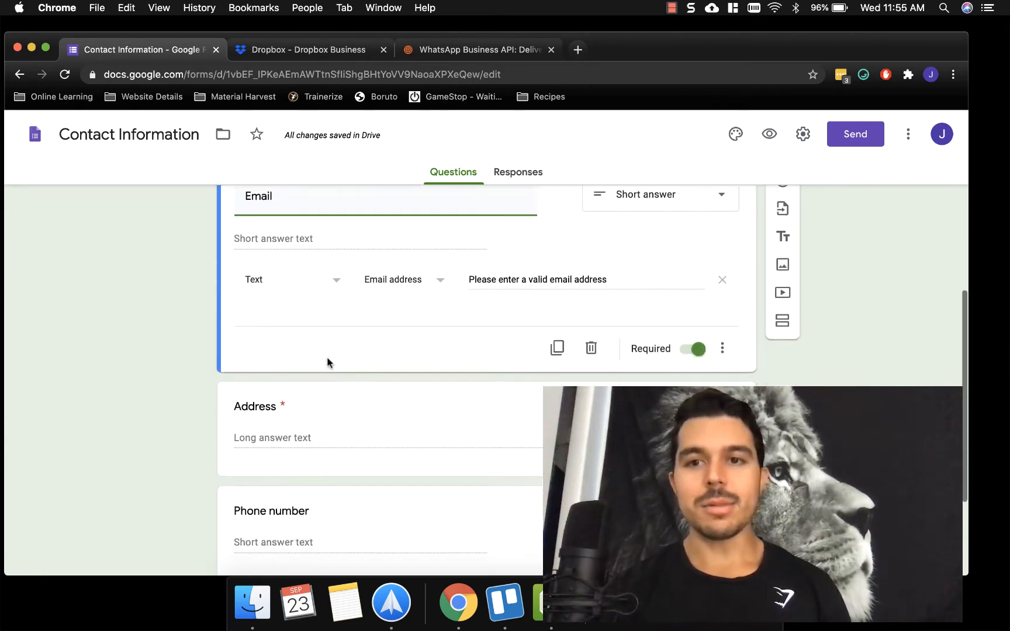
scroll("down", 3)
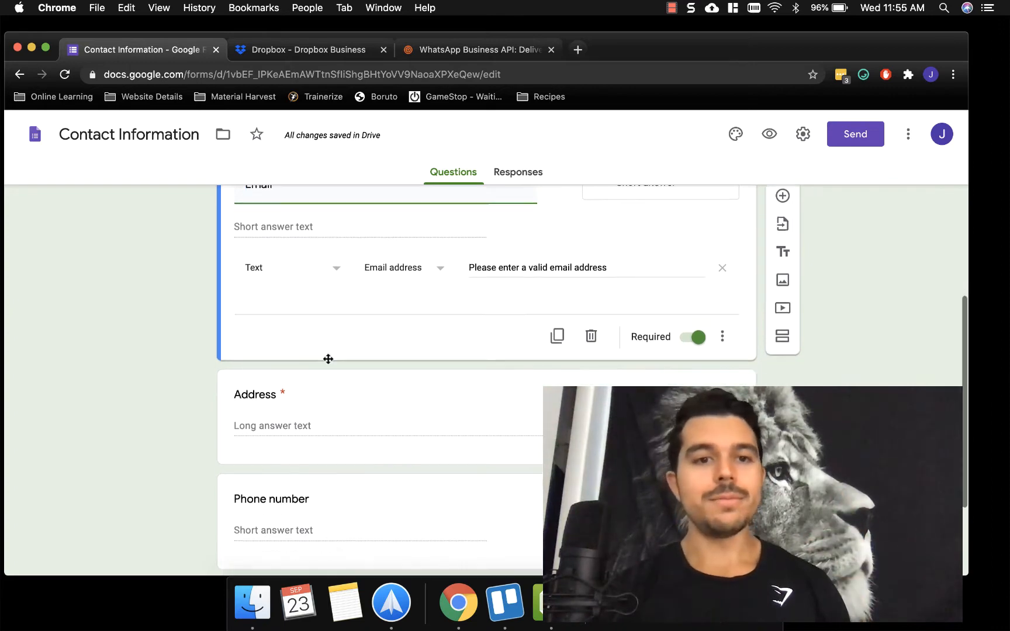
scroll("down", 3)
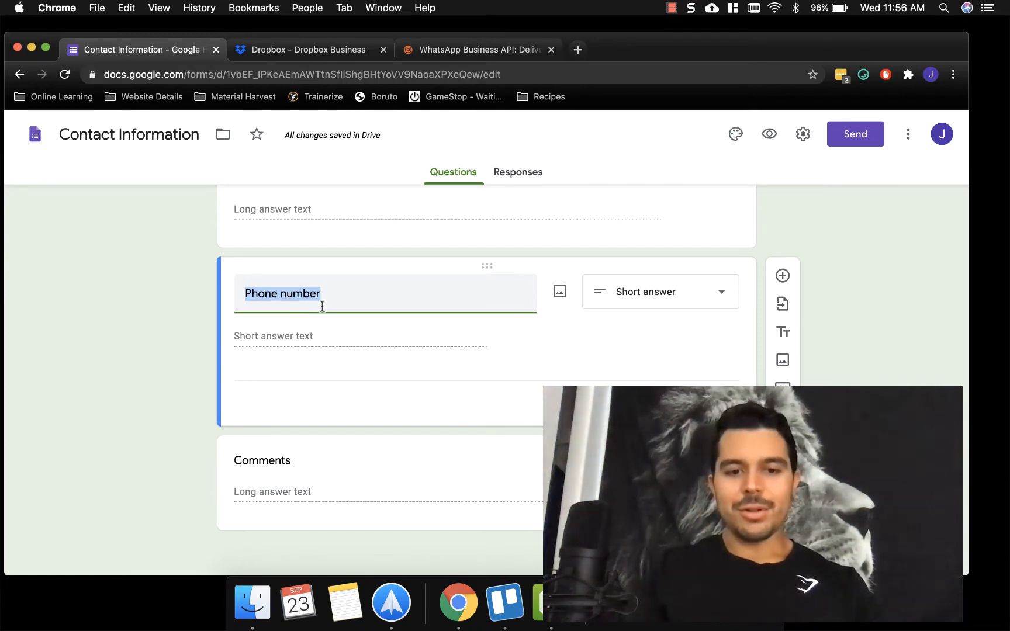
type("Workout Goal")
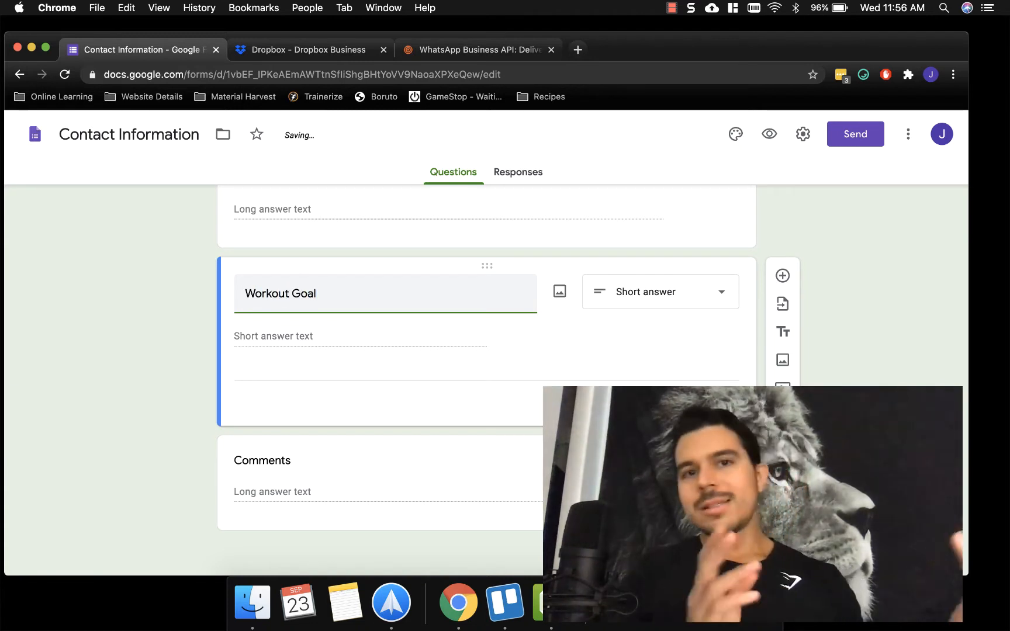
double_click(280, 293)
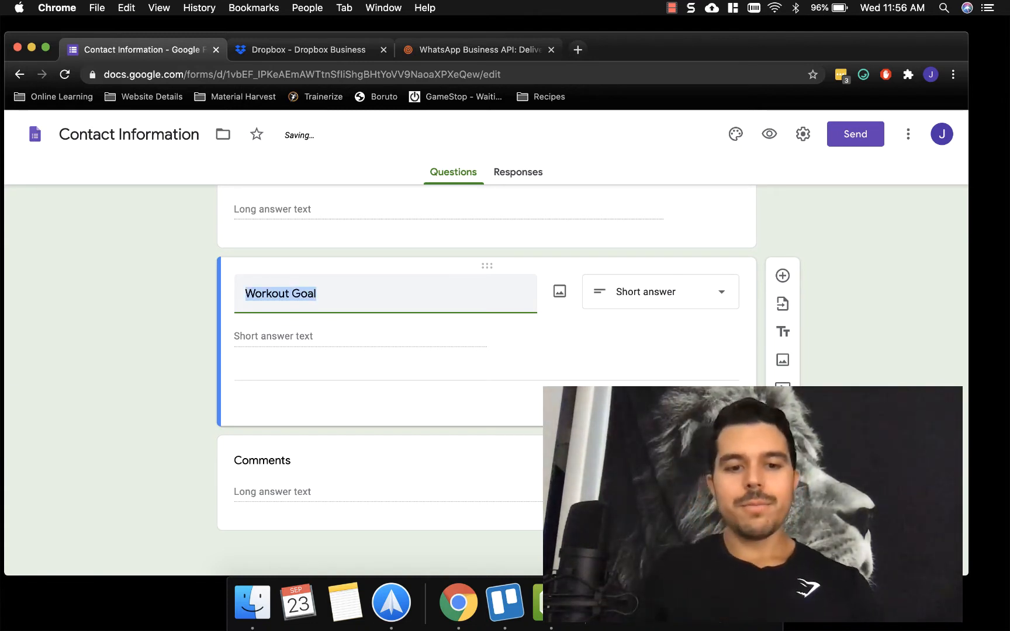
type("What is")
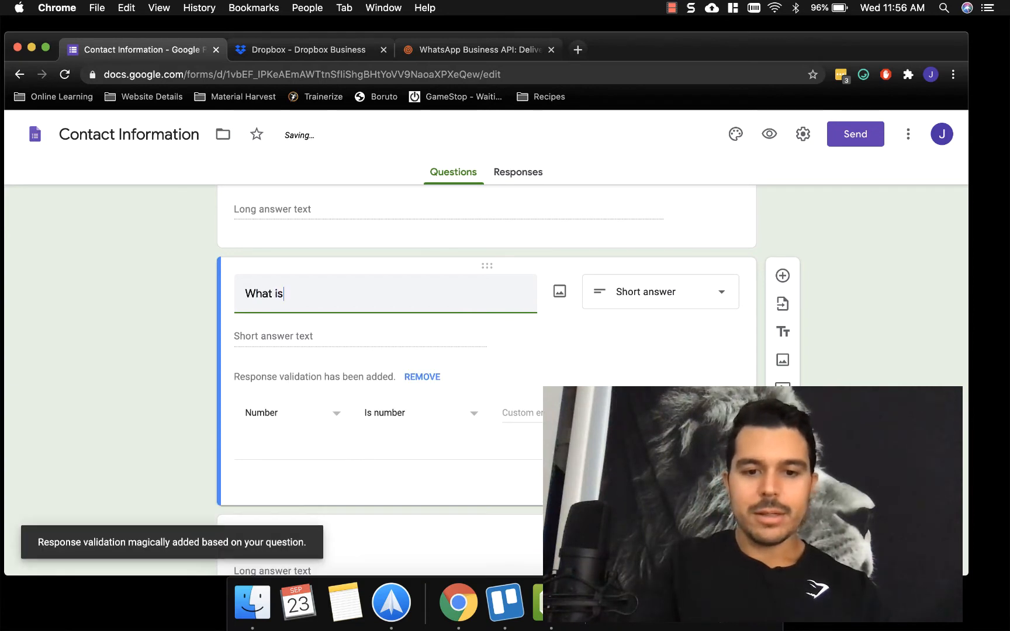
type("your ideal outcome")
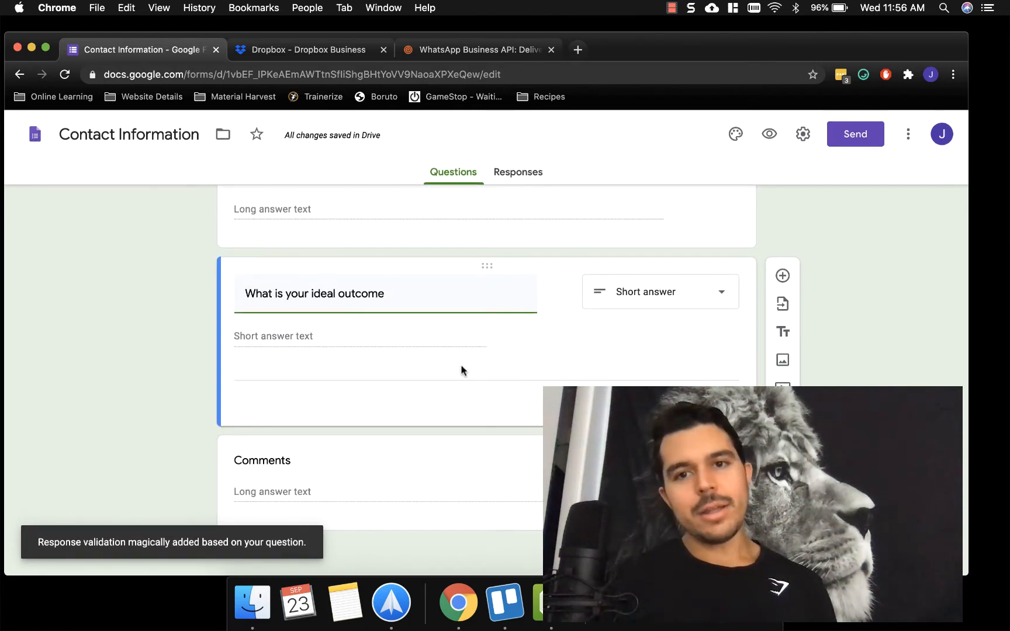
Step: Set the ideal outcome question's answer type to Paragraph, then open the More menu
left_click(660, 292)
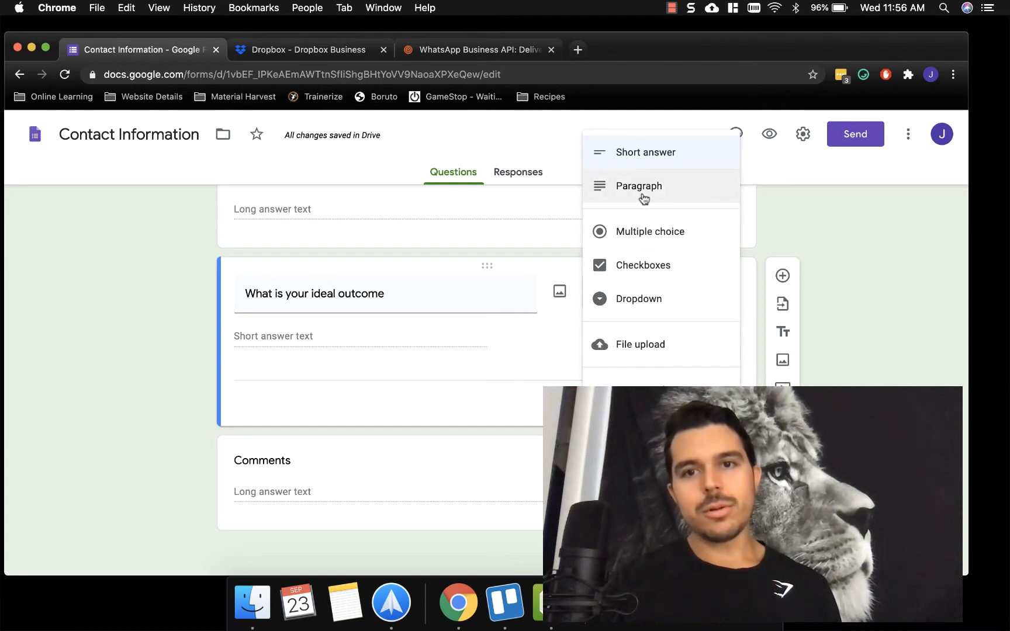
left_click(639, 185)
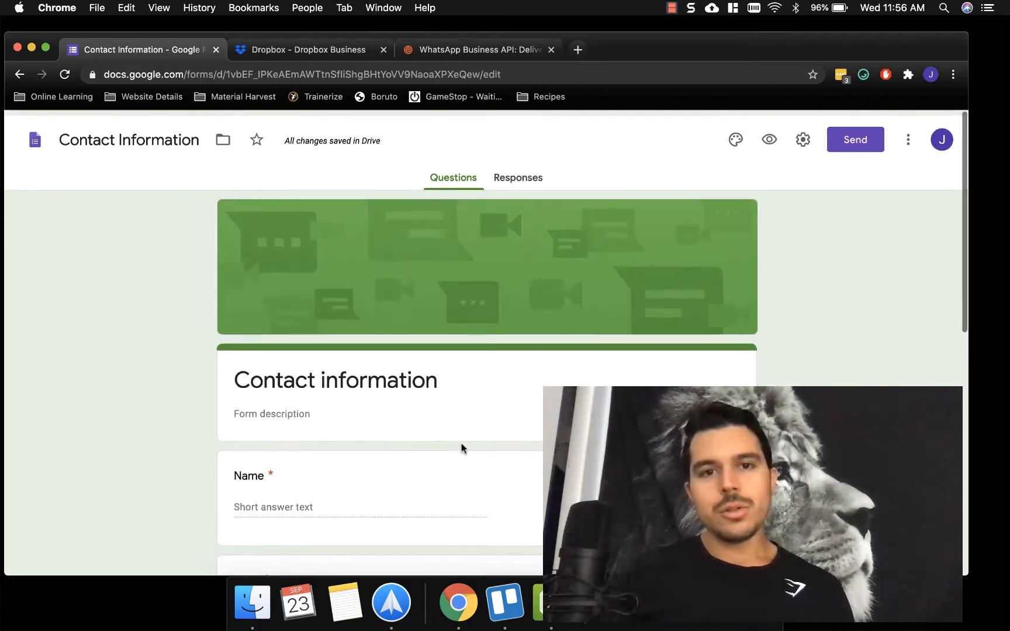
scroll("down", 3)
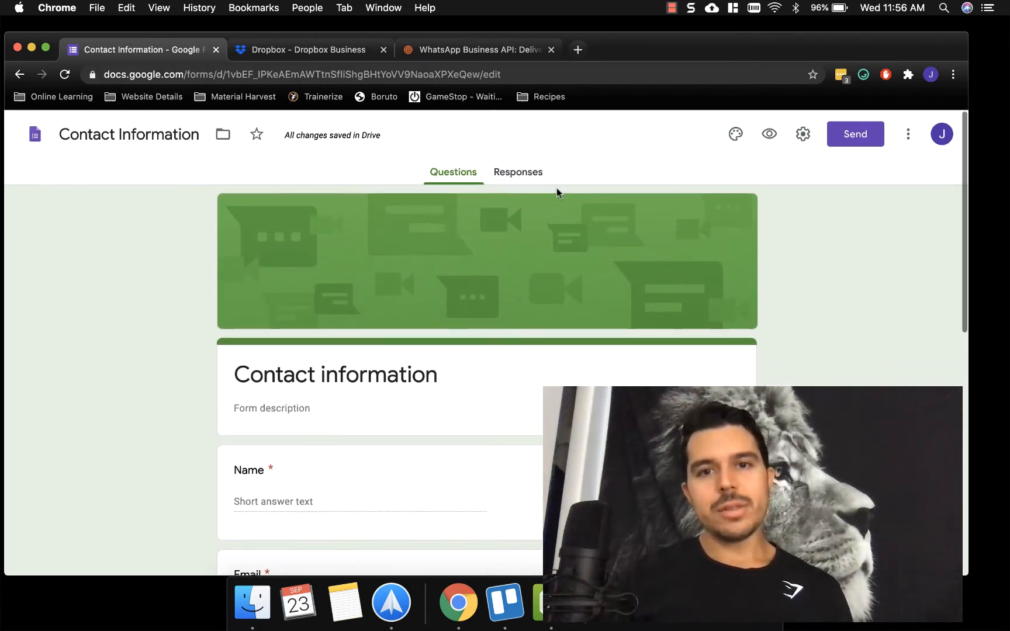
left_click(908, 134)
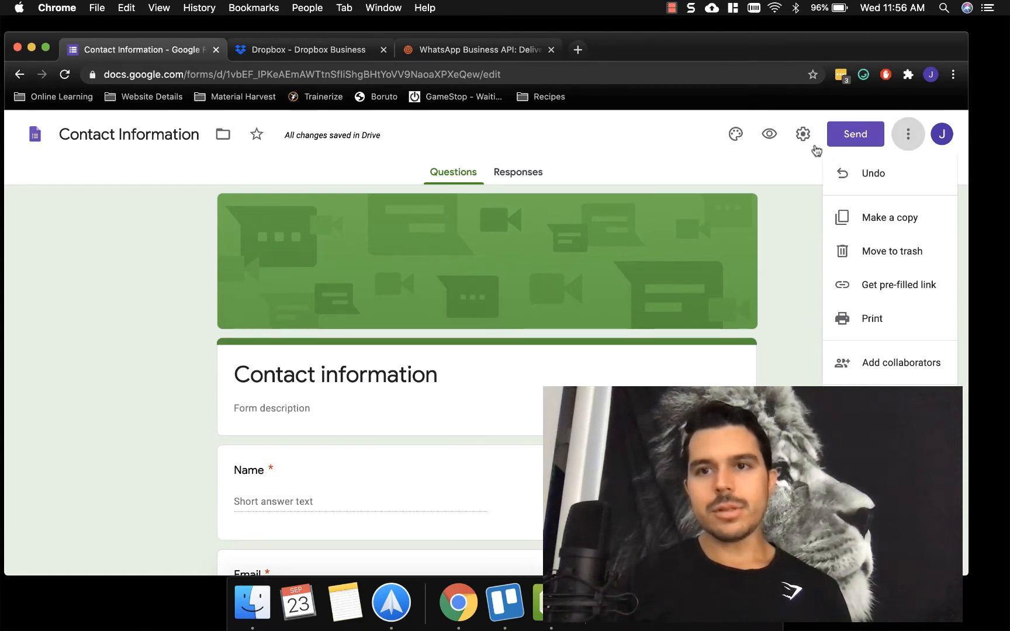
Step: Pick the purple swatch under Theme color in Theme options
left_click(735, 133)
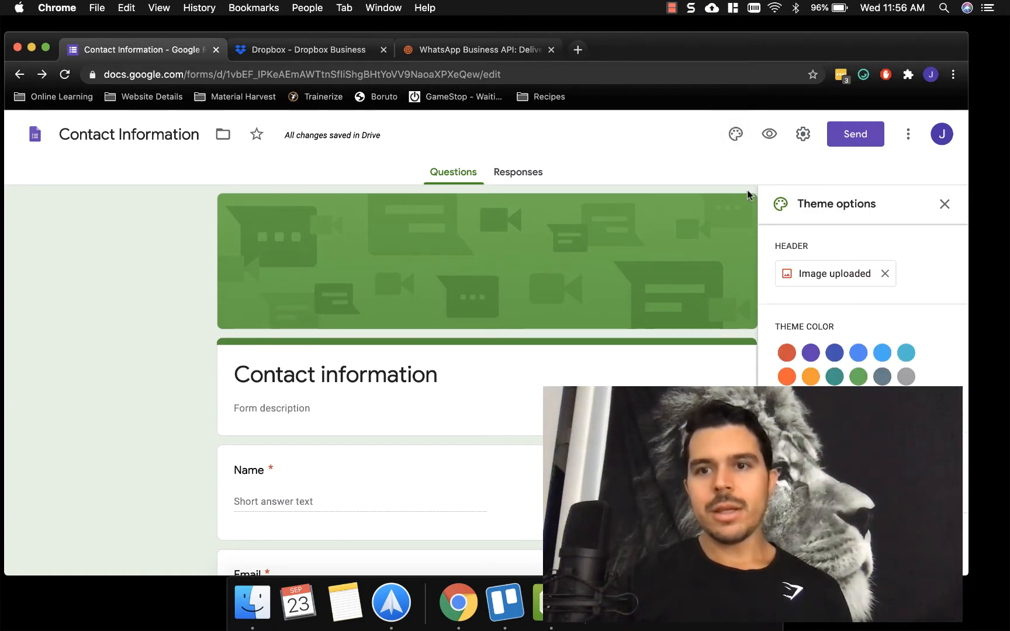
left_click(811, 352)
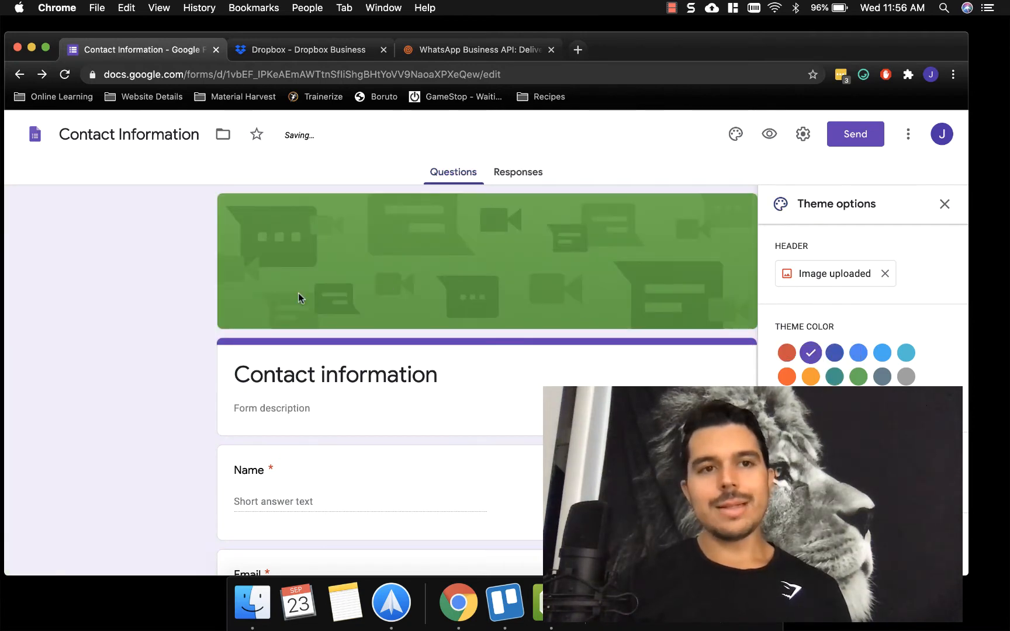
scroll("down", 3)
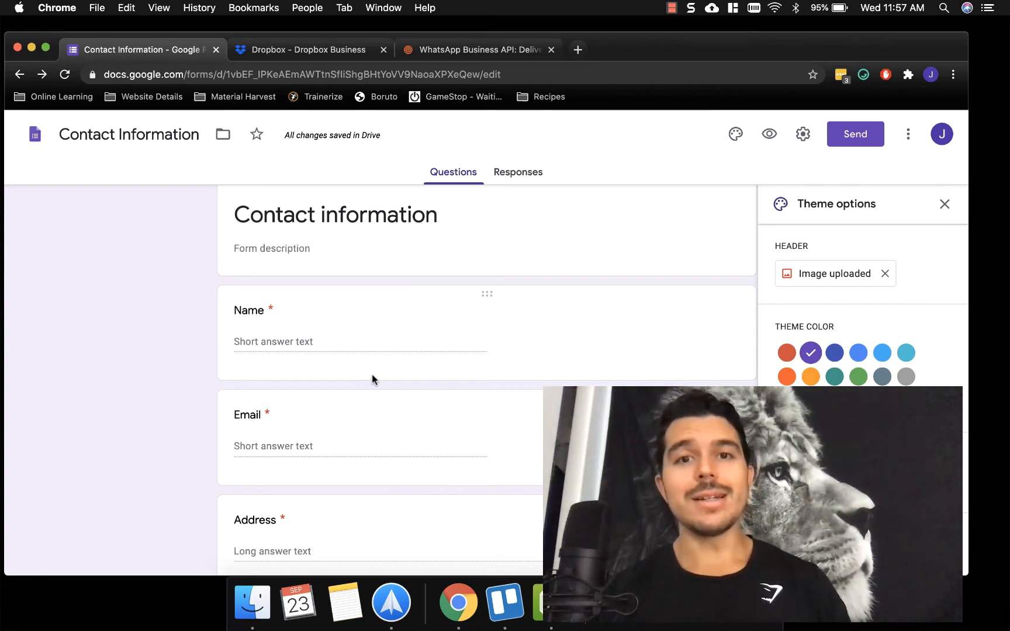
Step: Retitle the Address question as the gym experience question and make it Multiple choice
scroll("down", 3)
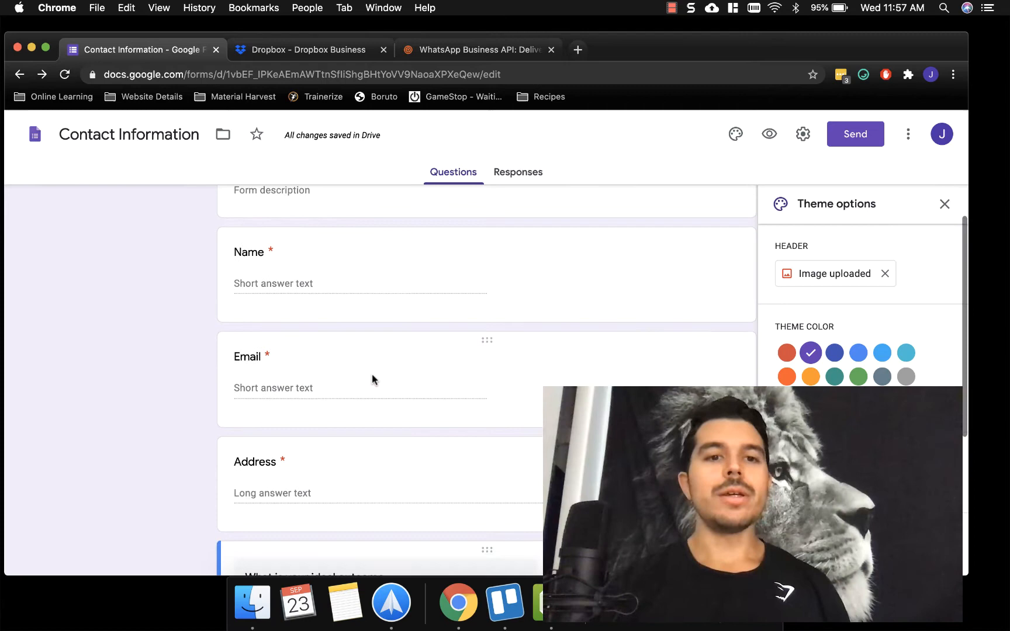
scroll("down", 3)
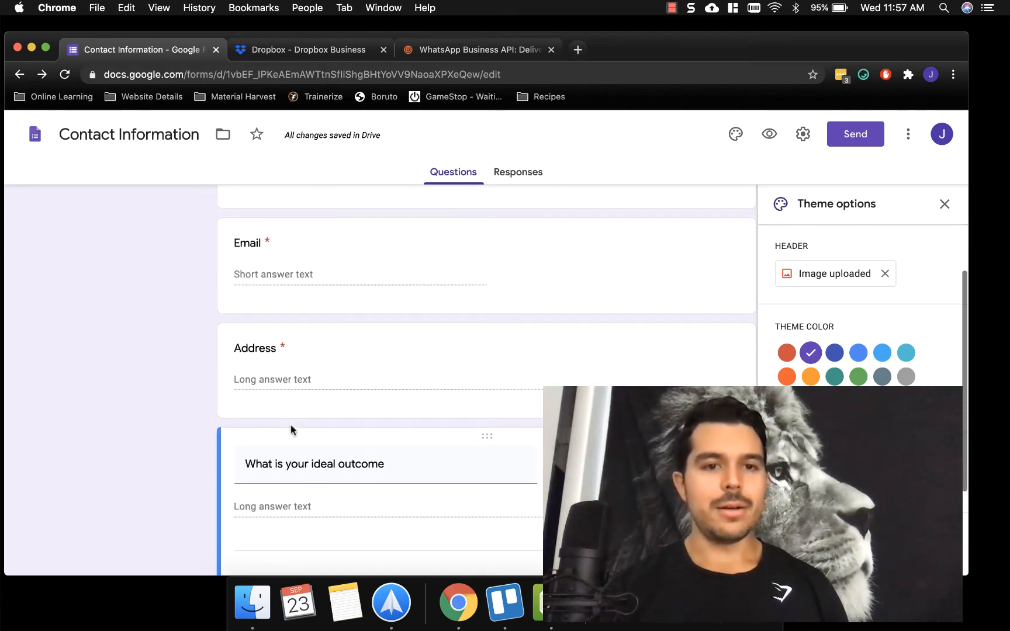
left_click(266, 359)
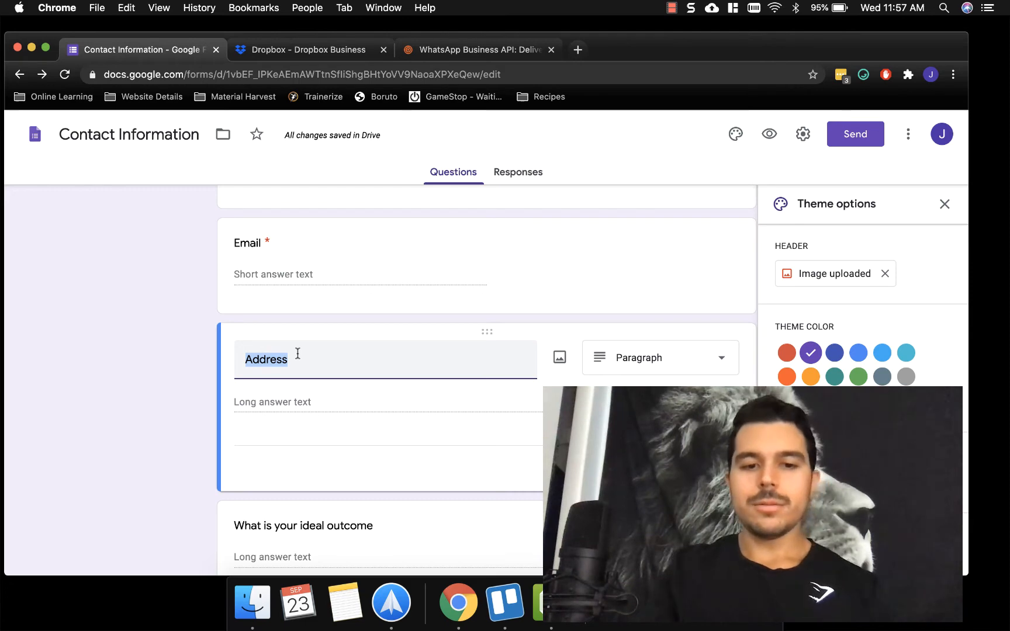
type("What is your level of gym experiem")
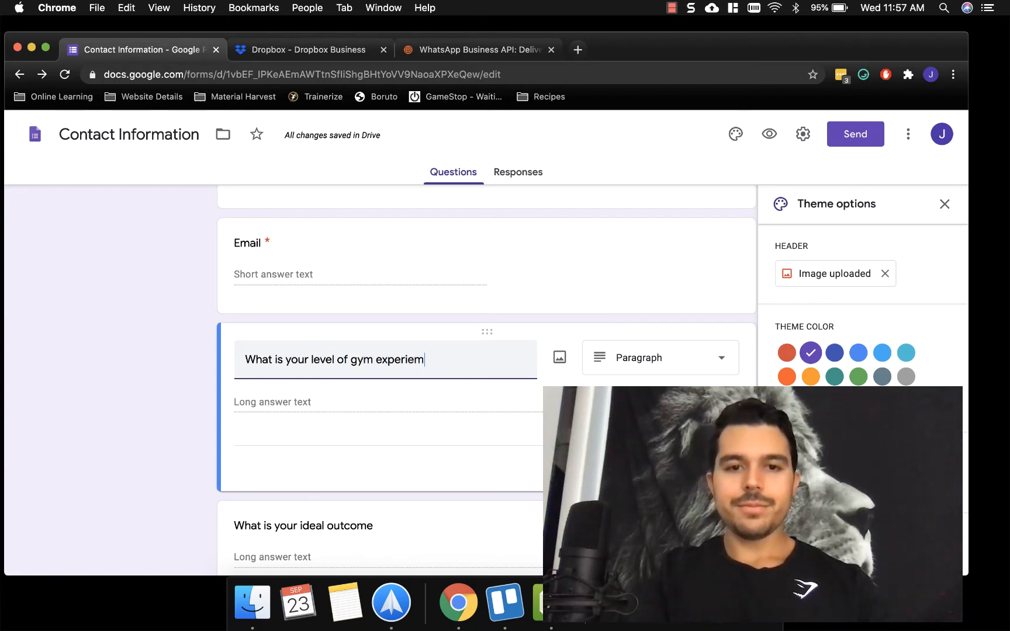
type("ce")
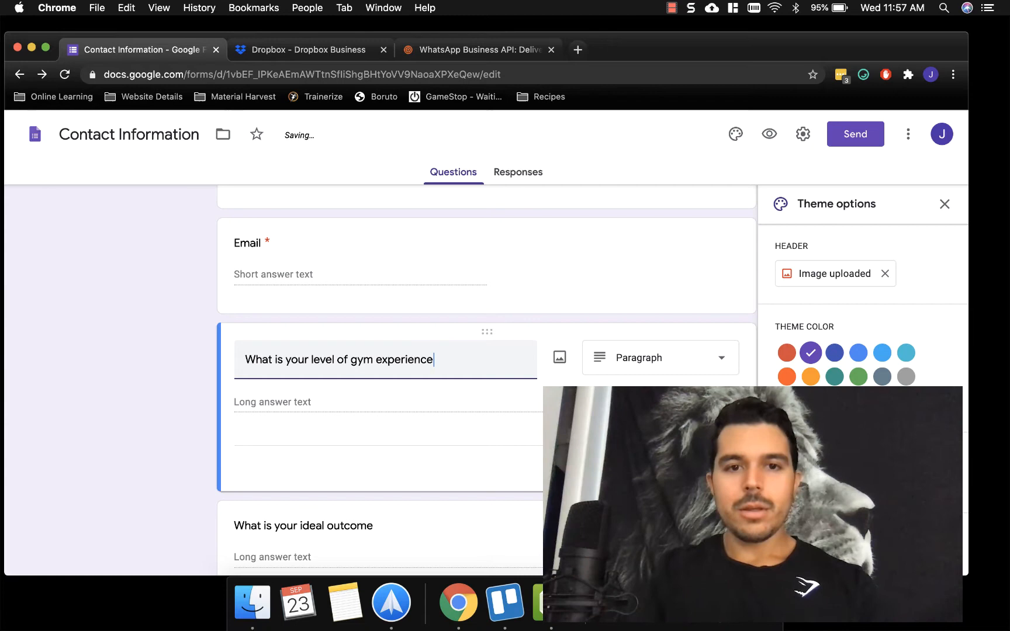
left_click(660, 358)
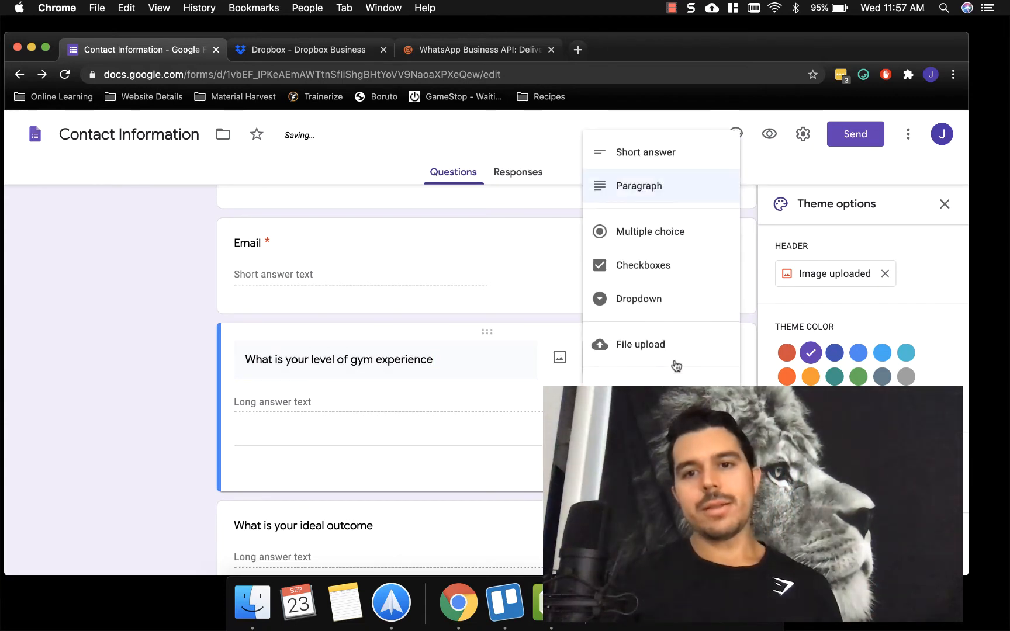
left_click(650, 231)
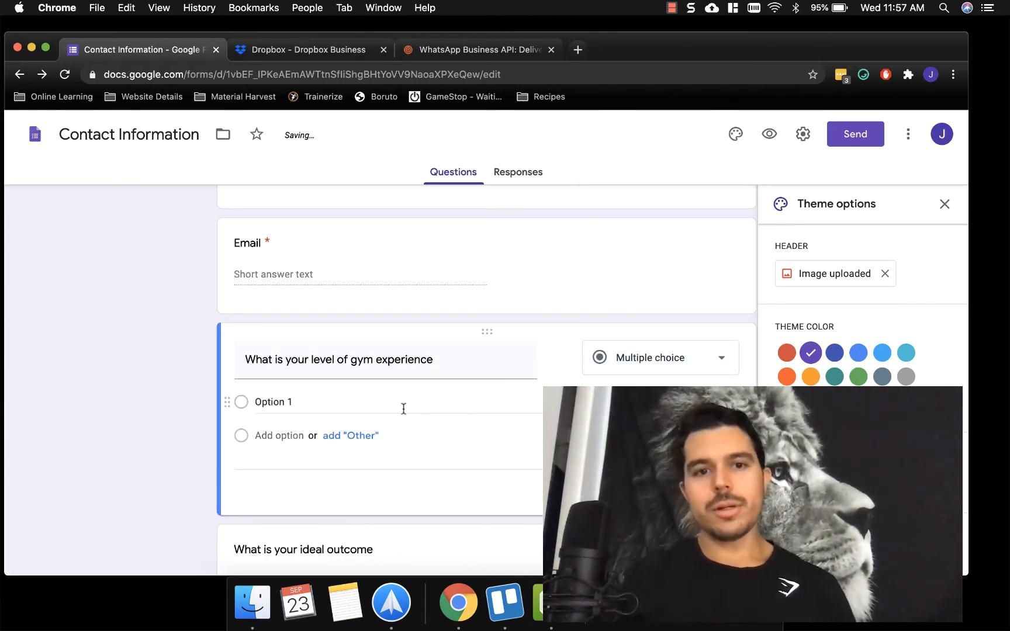
Step: Add the answer options beginner, intermidiate and advanced
type("beginne")
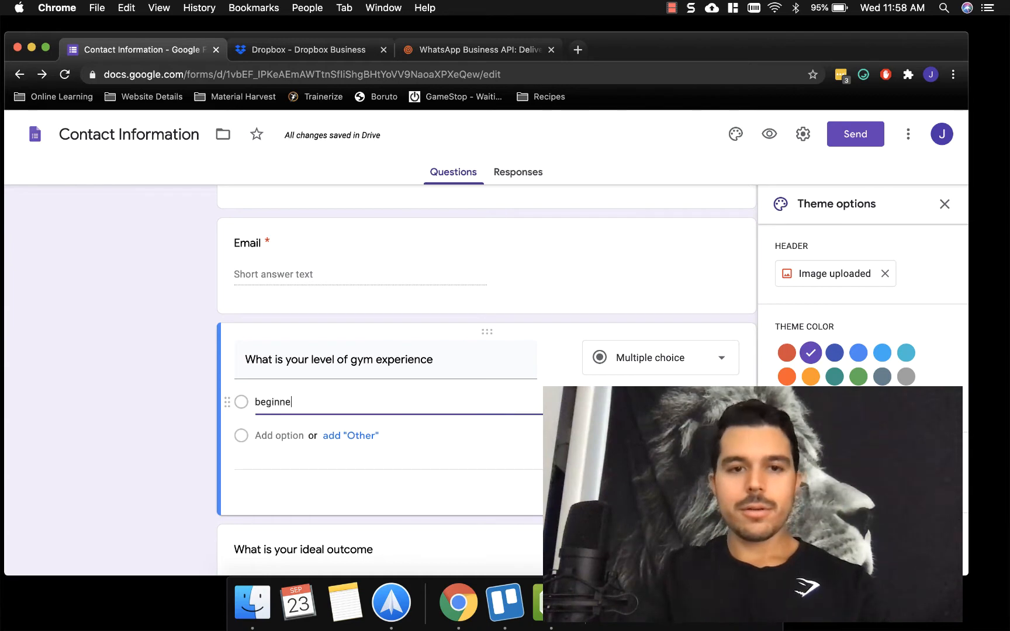
key("Enter")
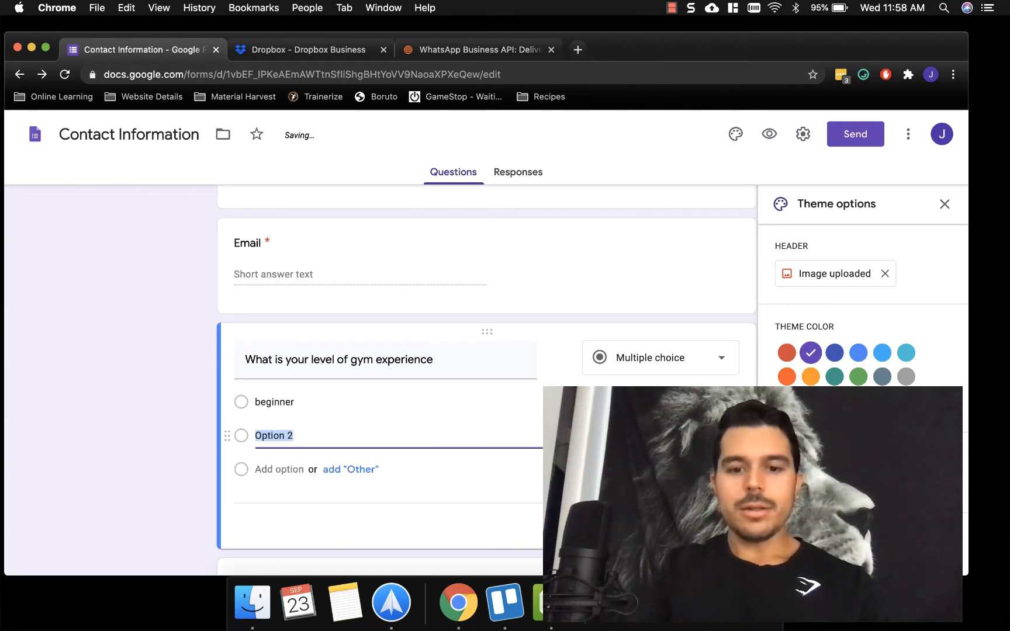
type("intermidiate")
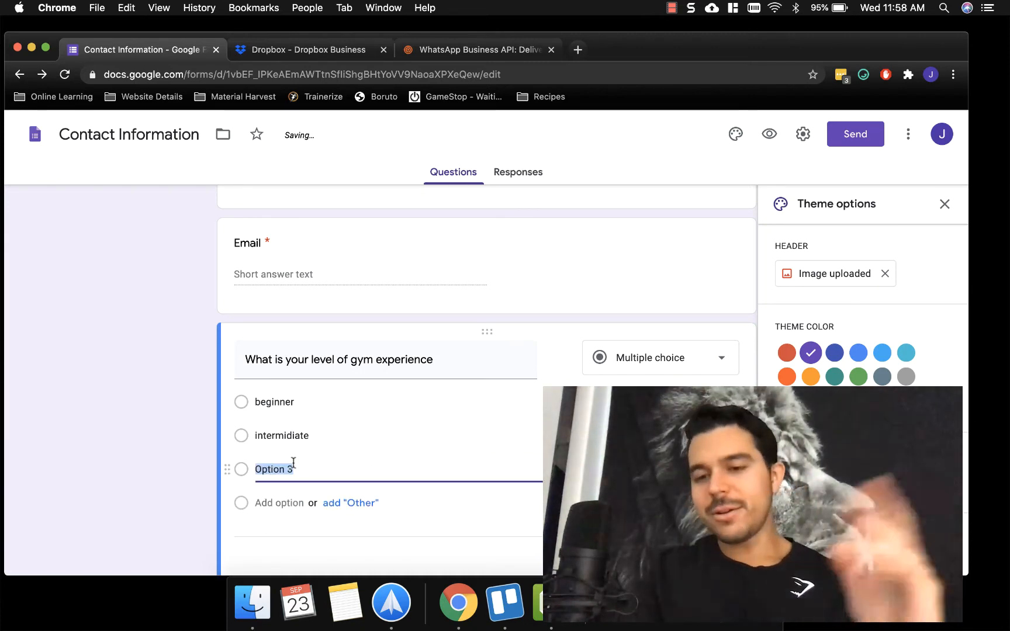
type("advance")
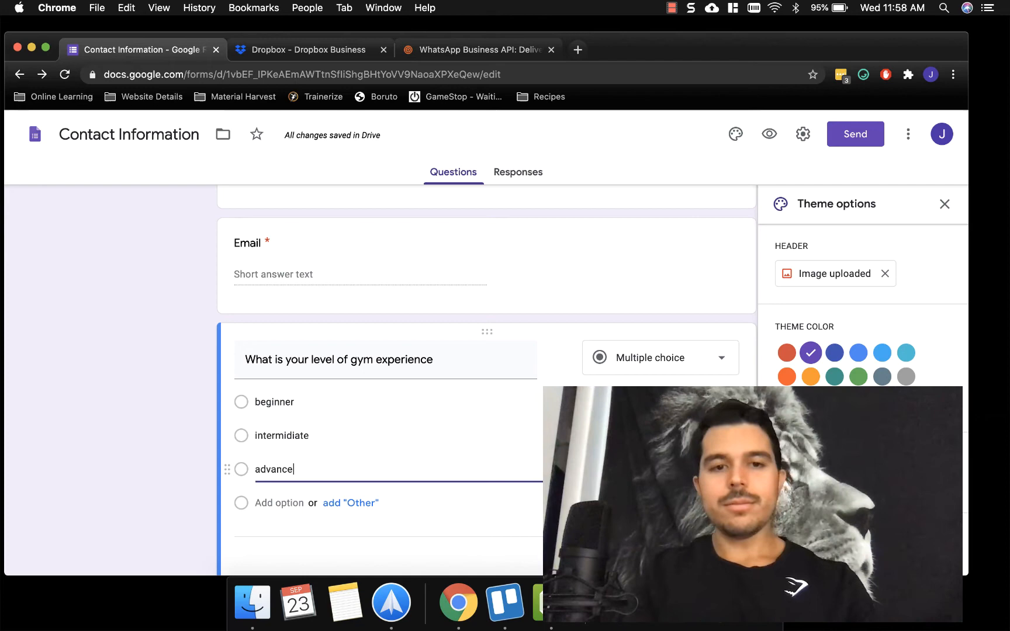
type("d")
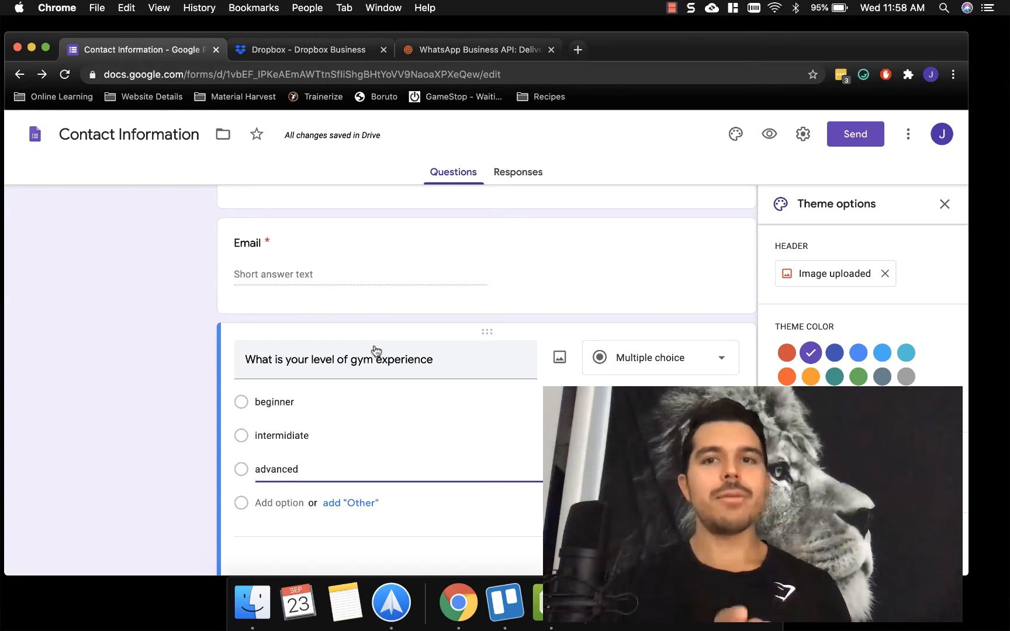
left_click(803, 134)
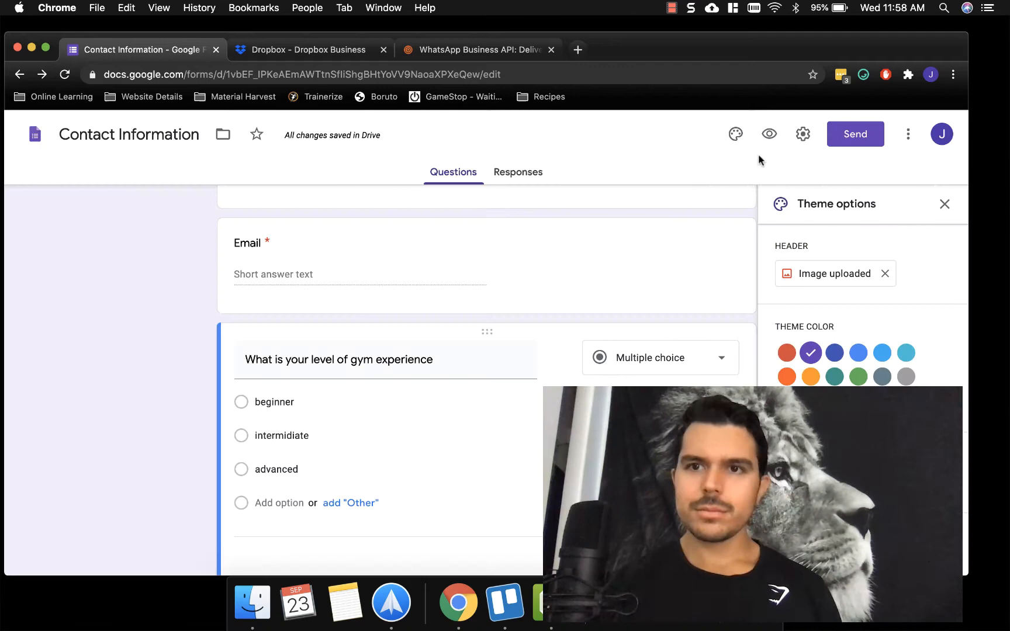
mouse_move(621, 151)
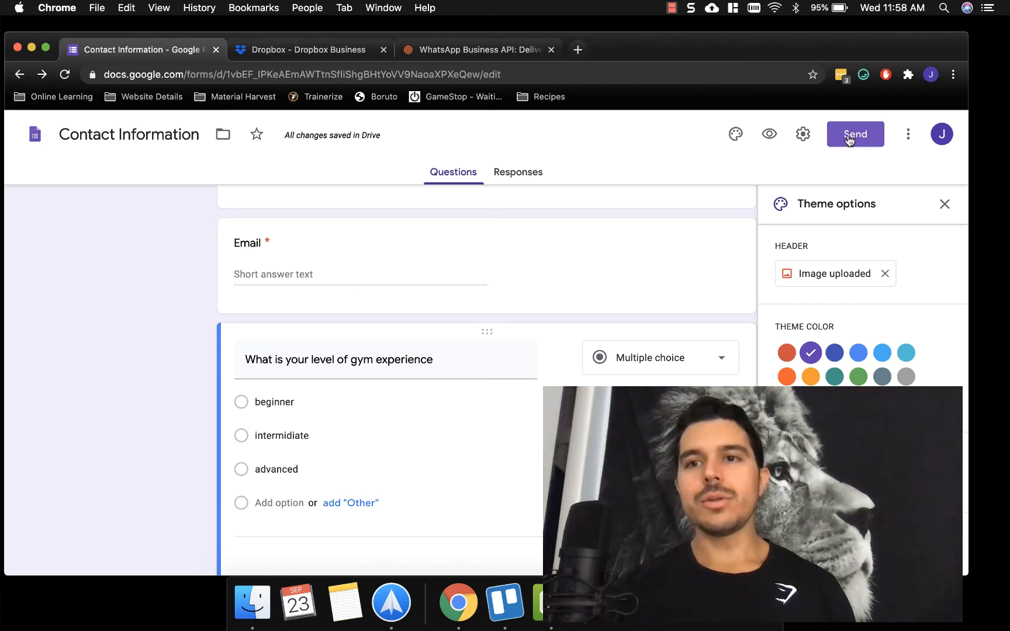
left_click(855, 134)
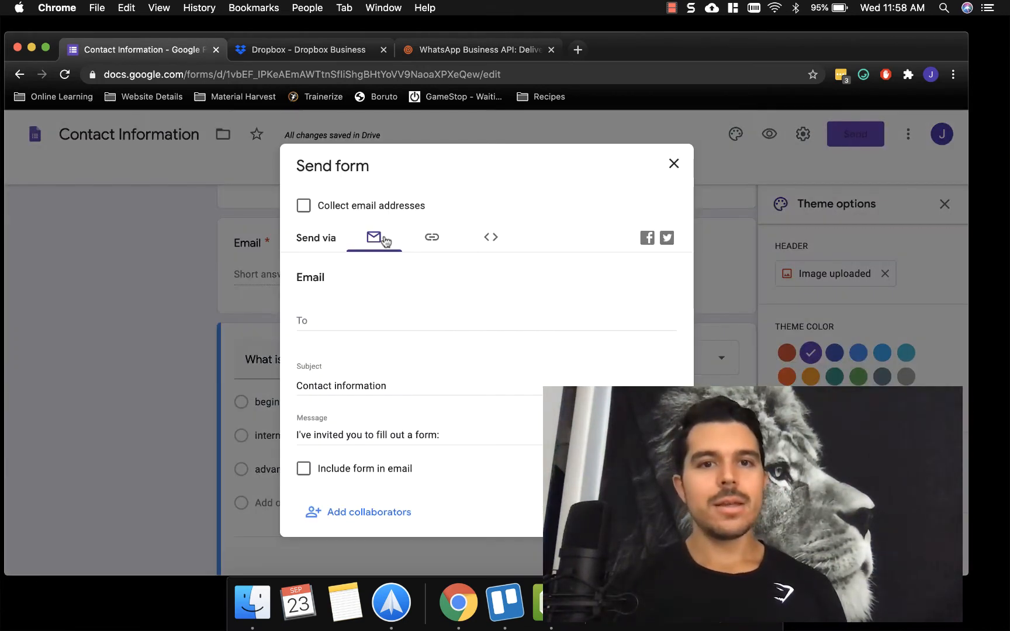
left_click(431, 237)
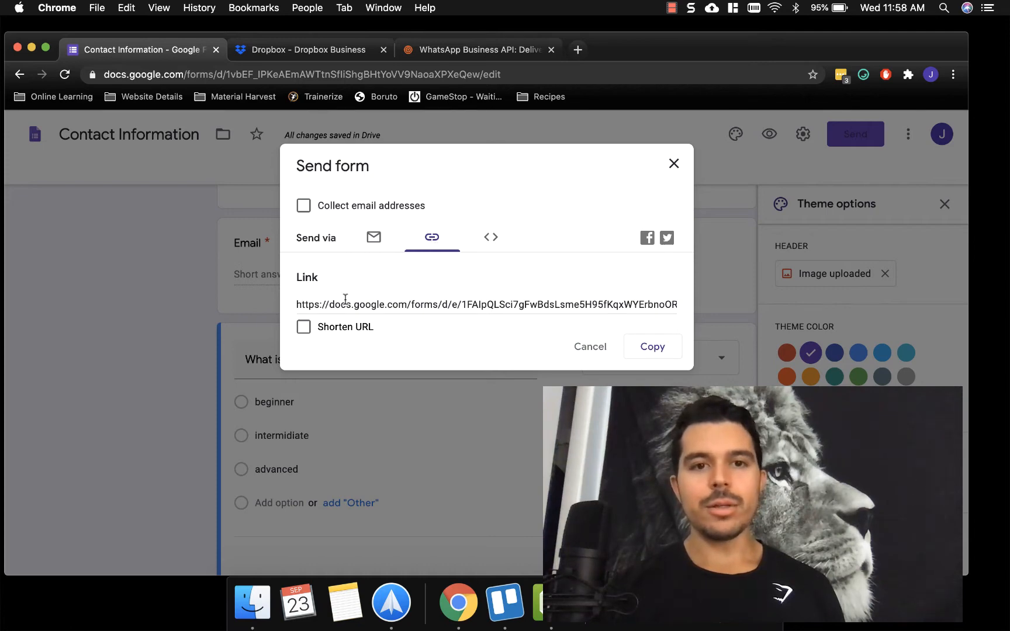
left_click(303, 327)
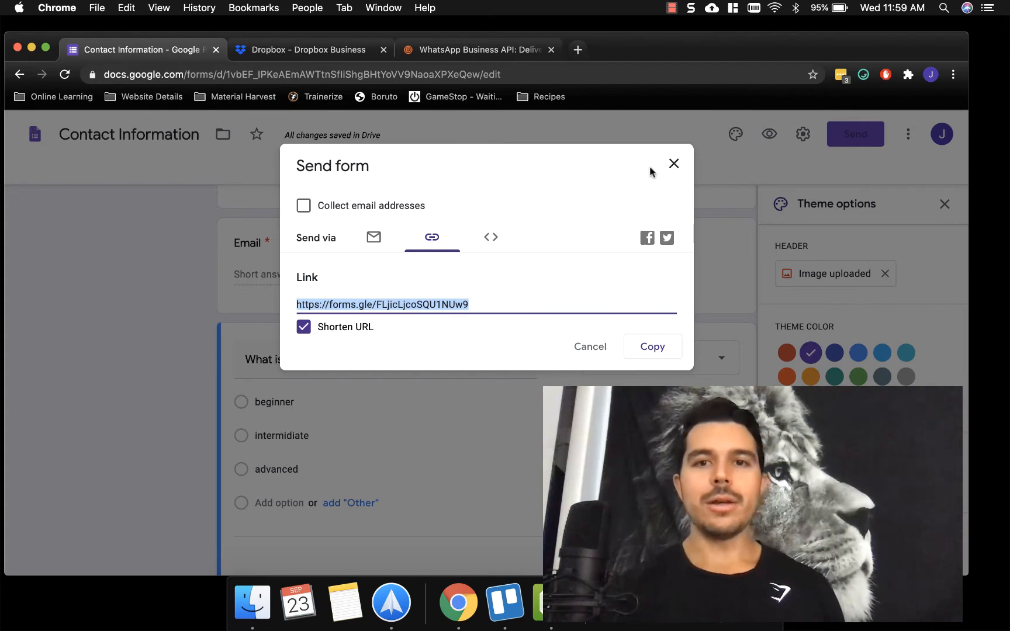
left_click(674, 163)
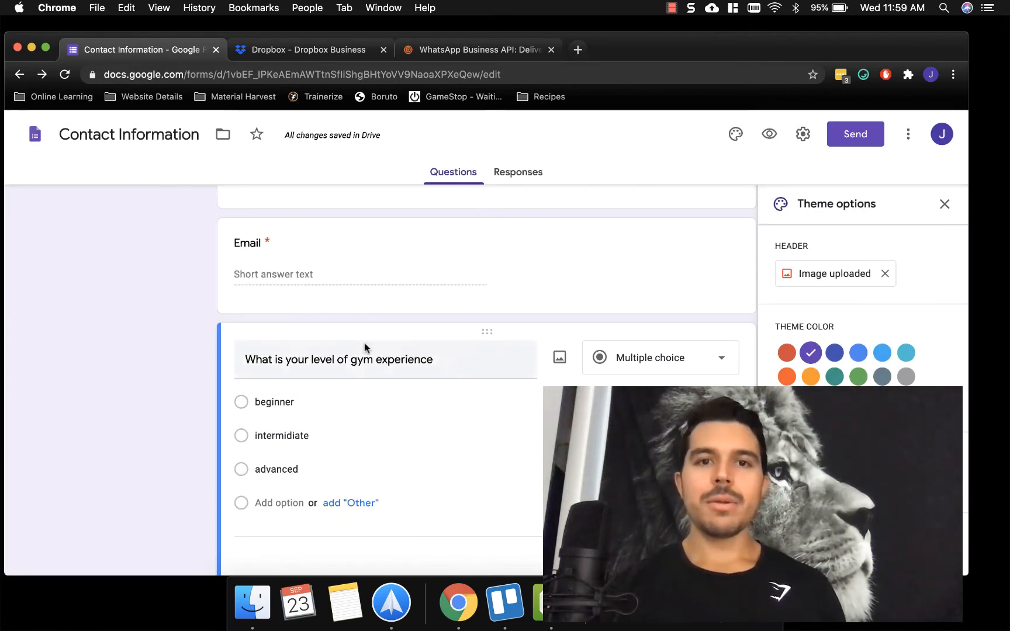
left_click(518, 172)
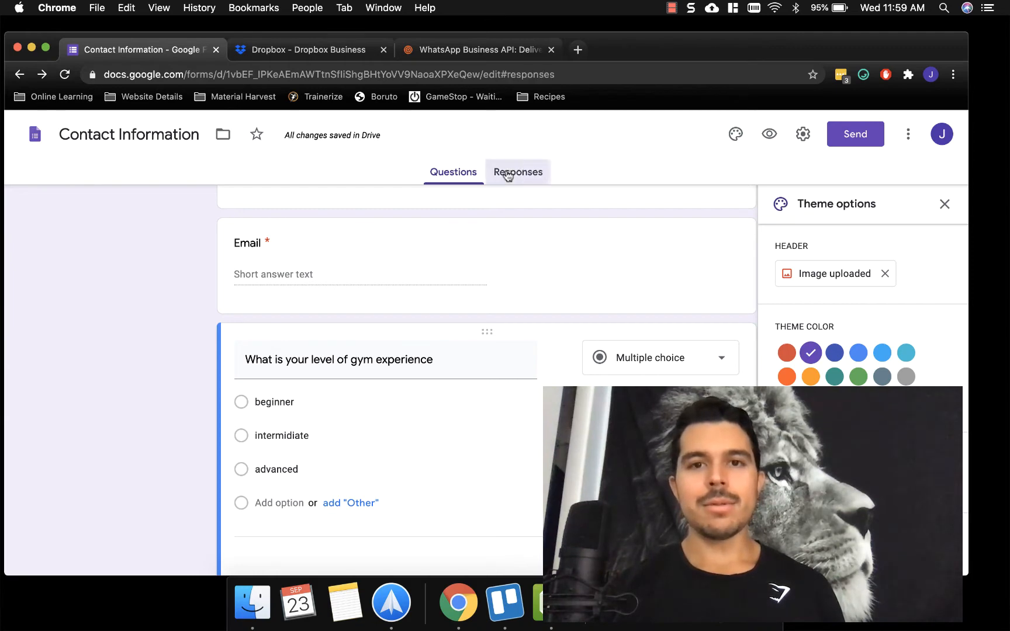
Step: View the form's Responses (0, still accepting), then switch to the Dropbox Business tab
left_click(518, 172)
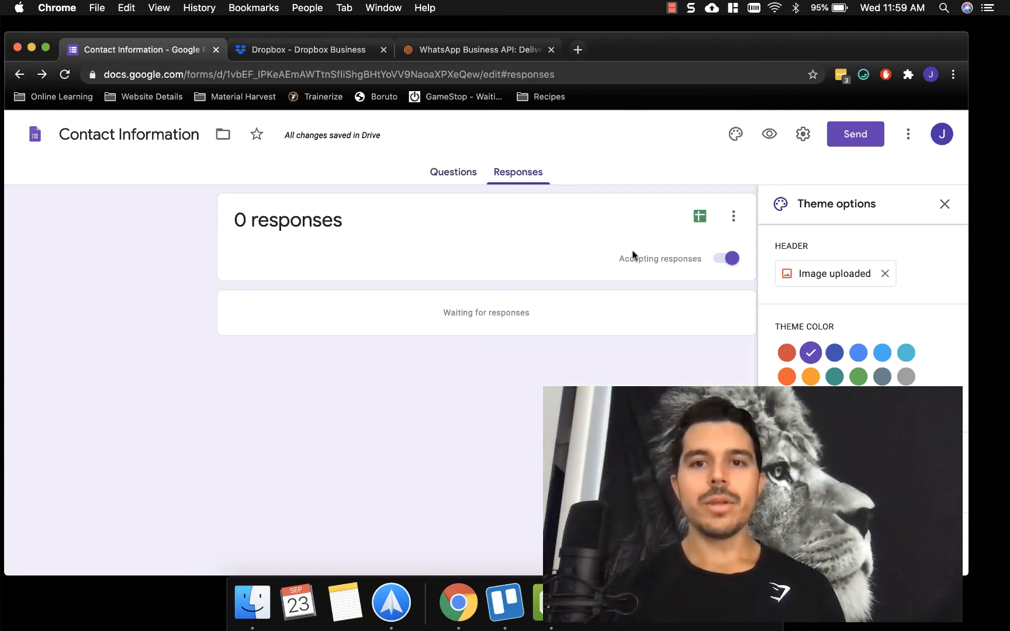
mouse_move(464, 295)
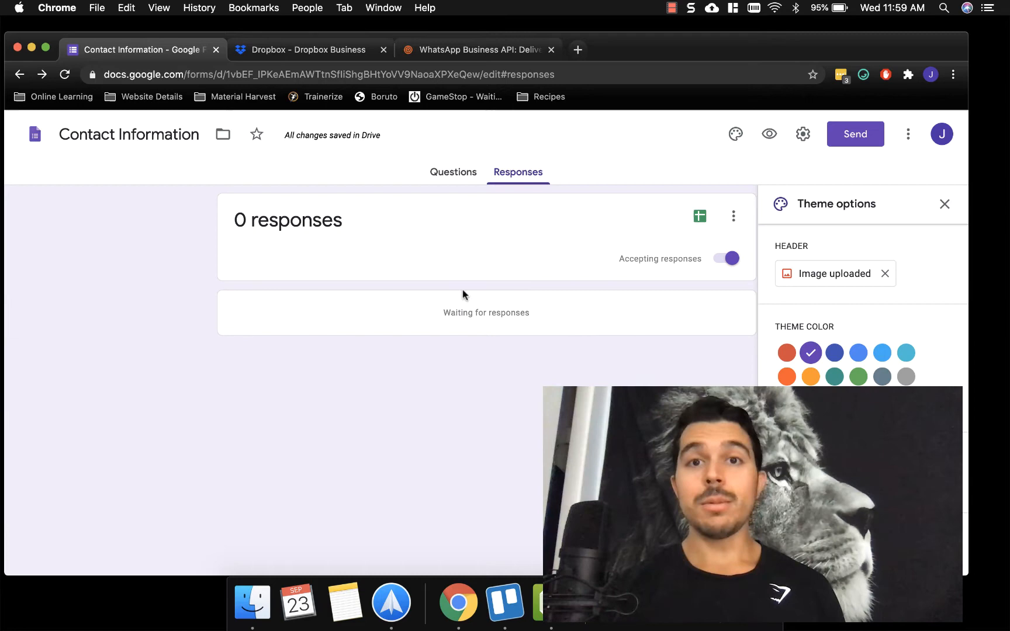
mouse_move(453, 195)
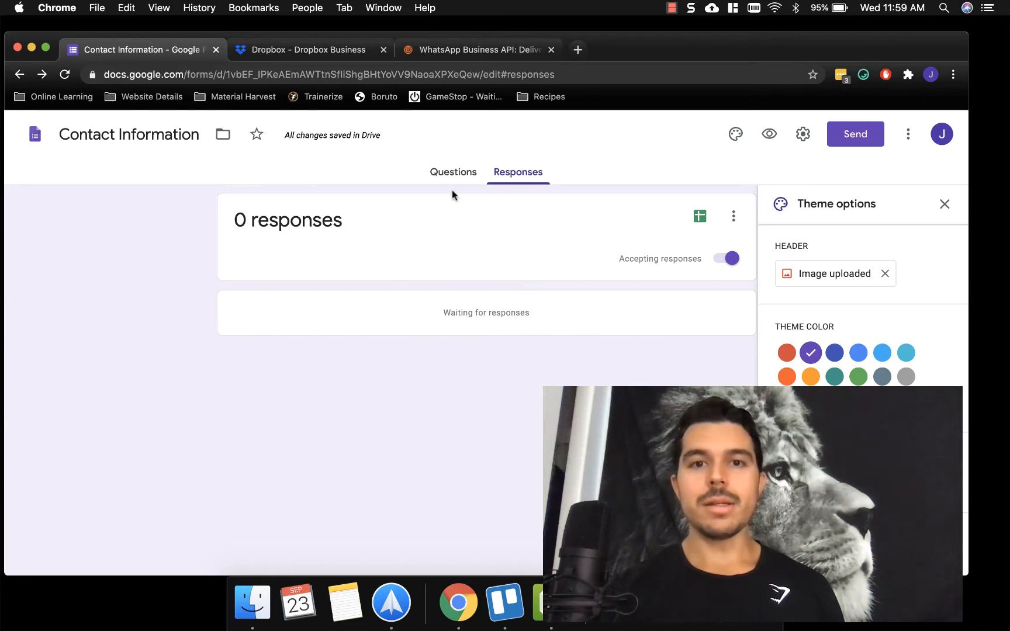
mouse_move(415, 348)
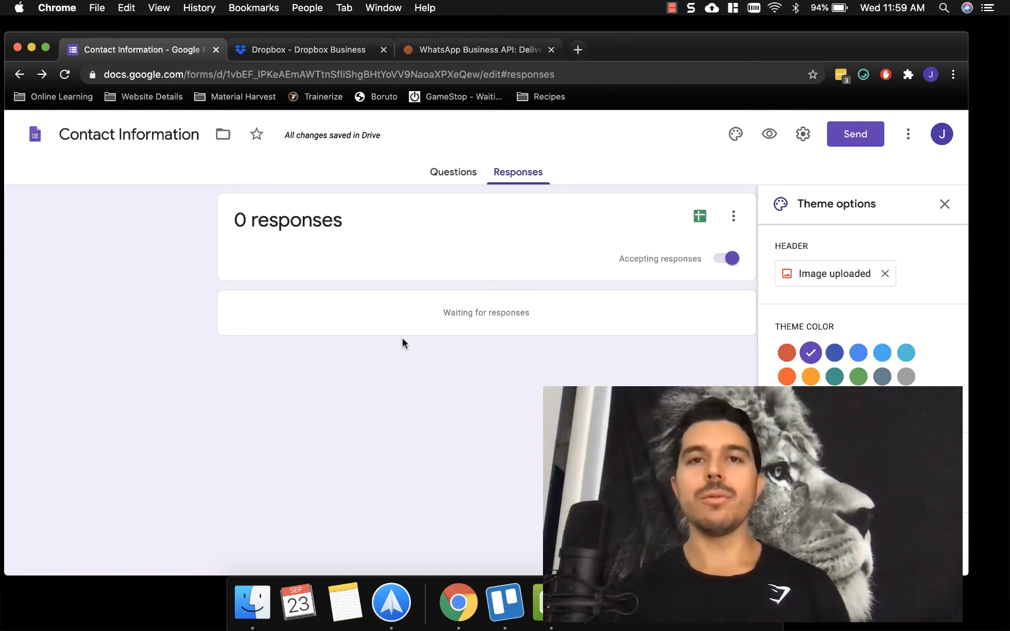
mouse_move(361, 369)
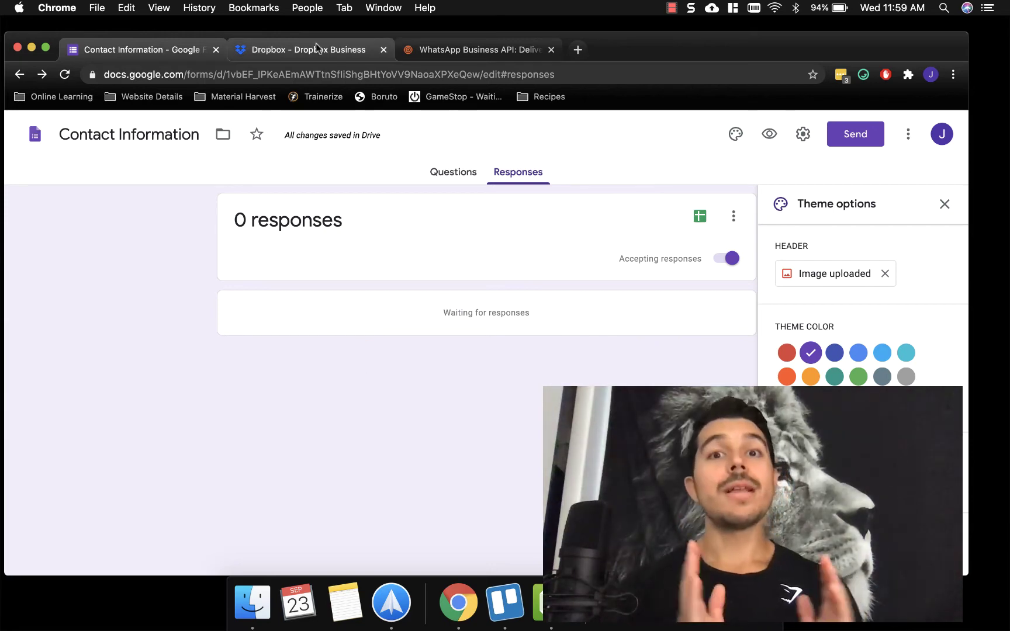
mouse_move(319, 47)
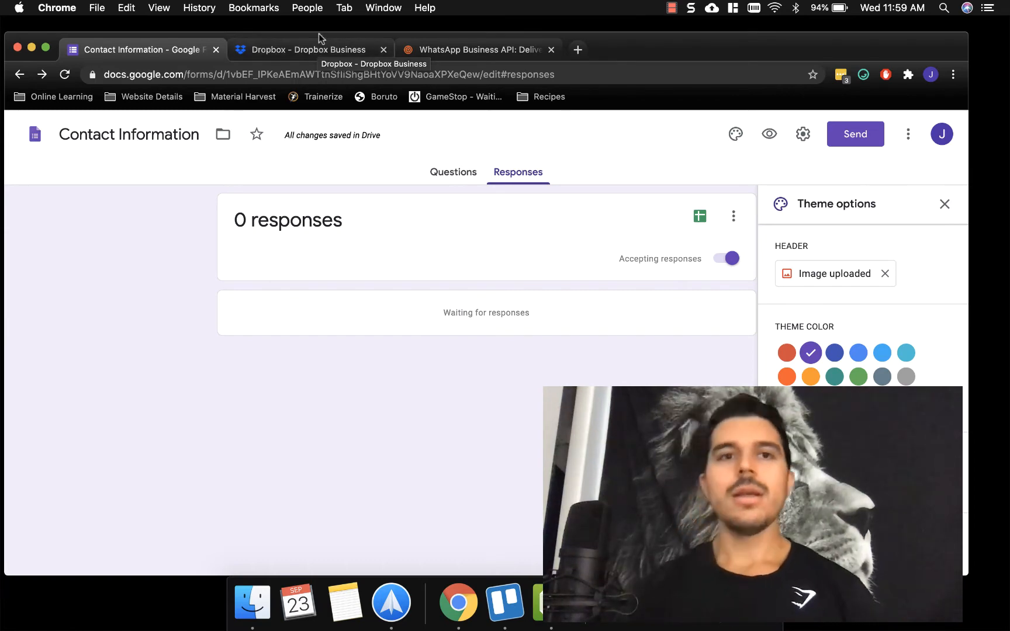
left_click(307, 50)
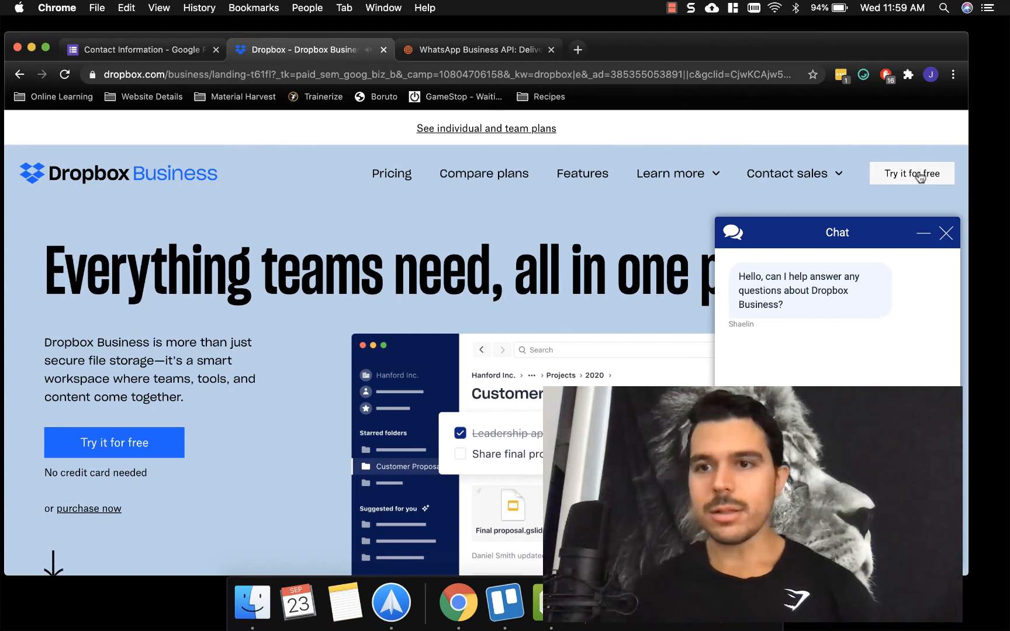
Step: Close the Dropbox Business chat popup, scroll the page, then switch to the WhatsApp Business tab
left_click(946, 232)
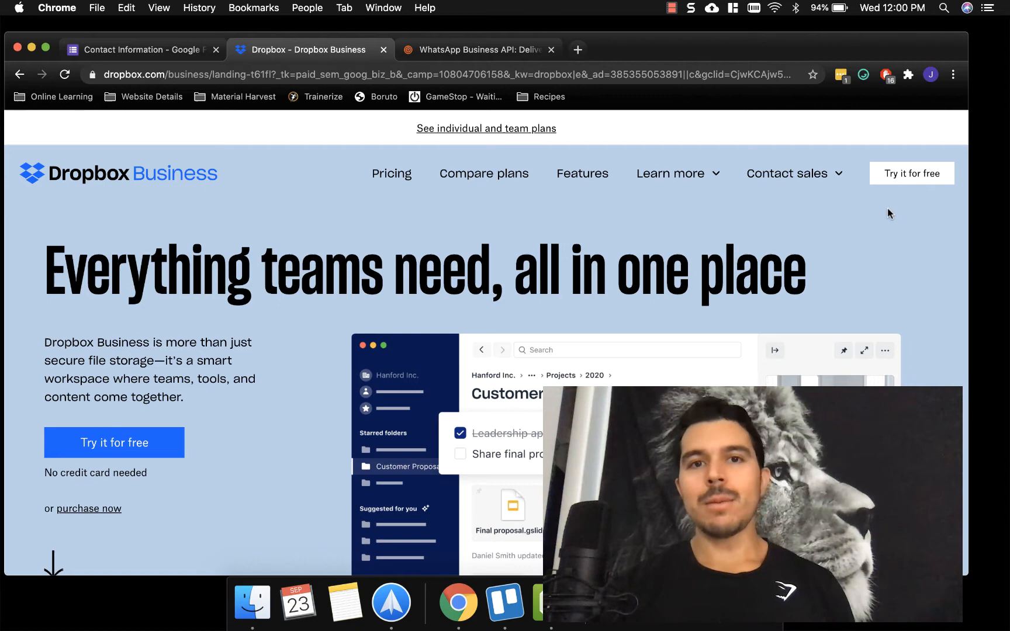
scroll("down", 3)
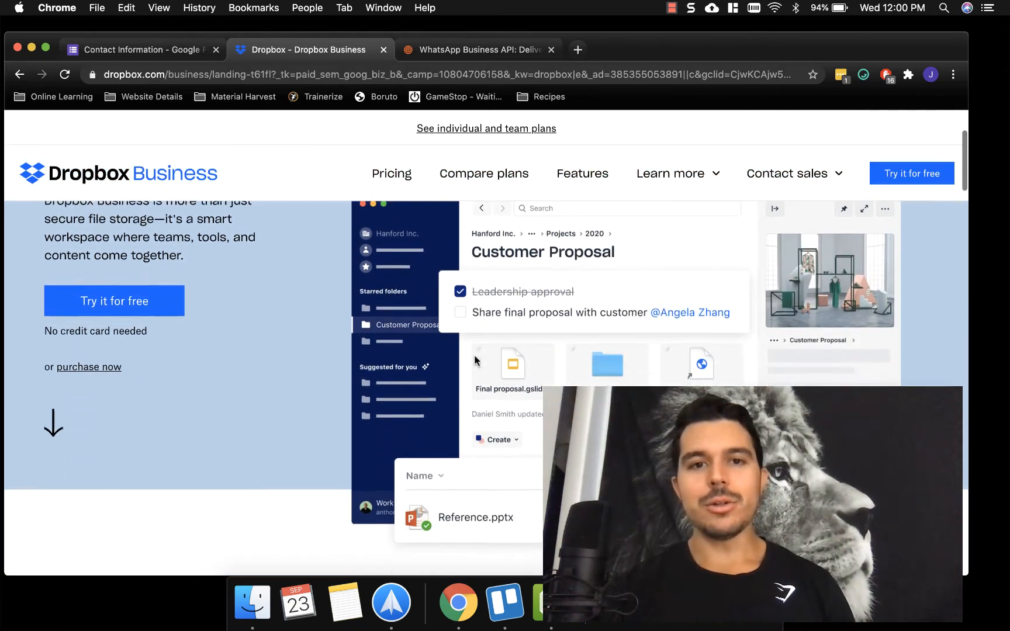
scroll("up", 3)
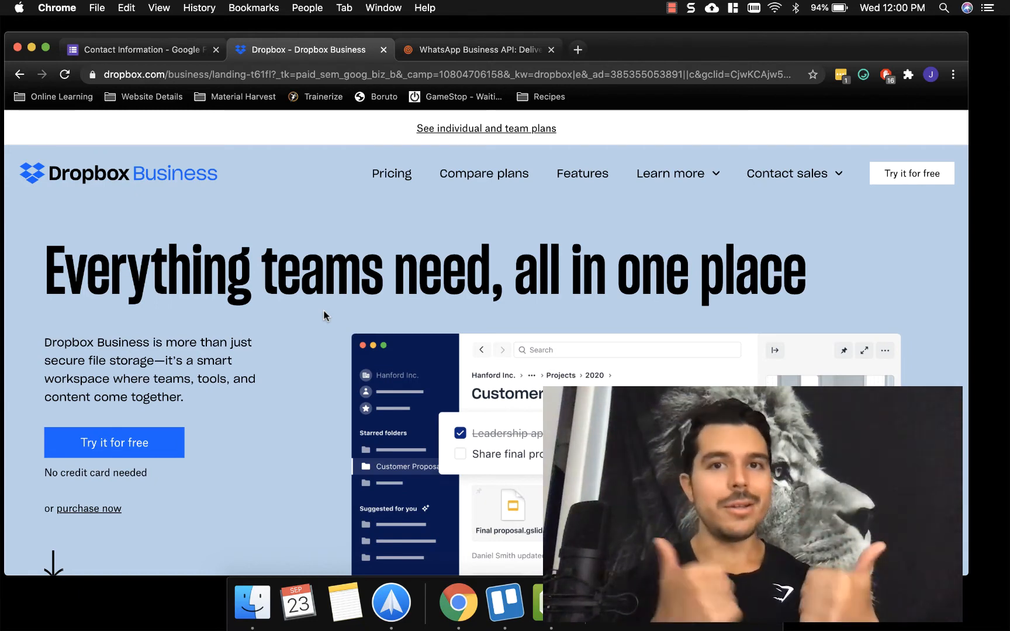
left_click(476, 49)
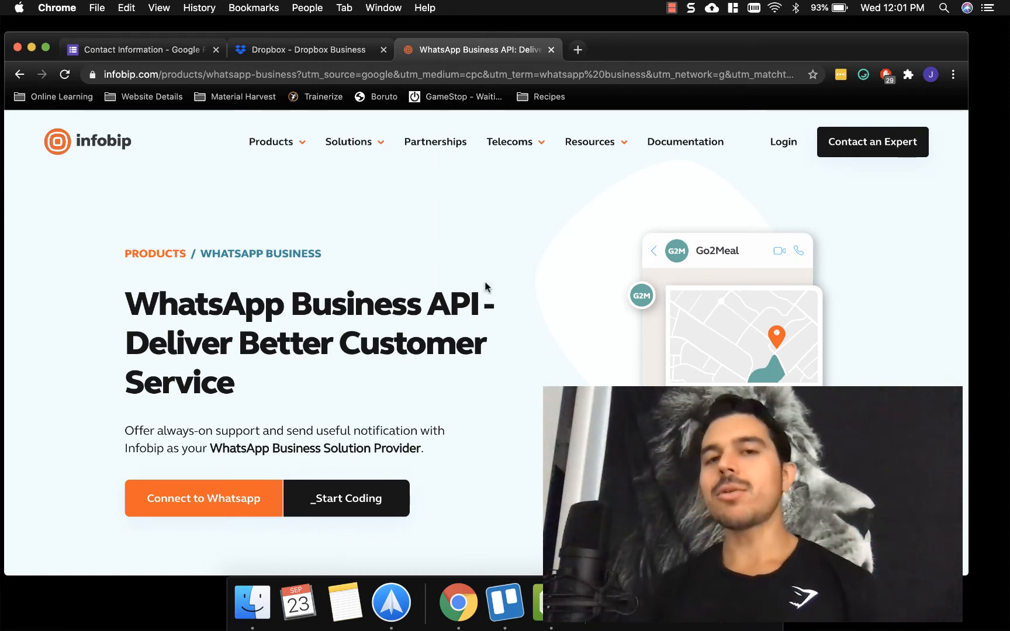
mouse_move(451, 272)
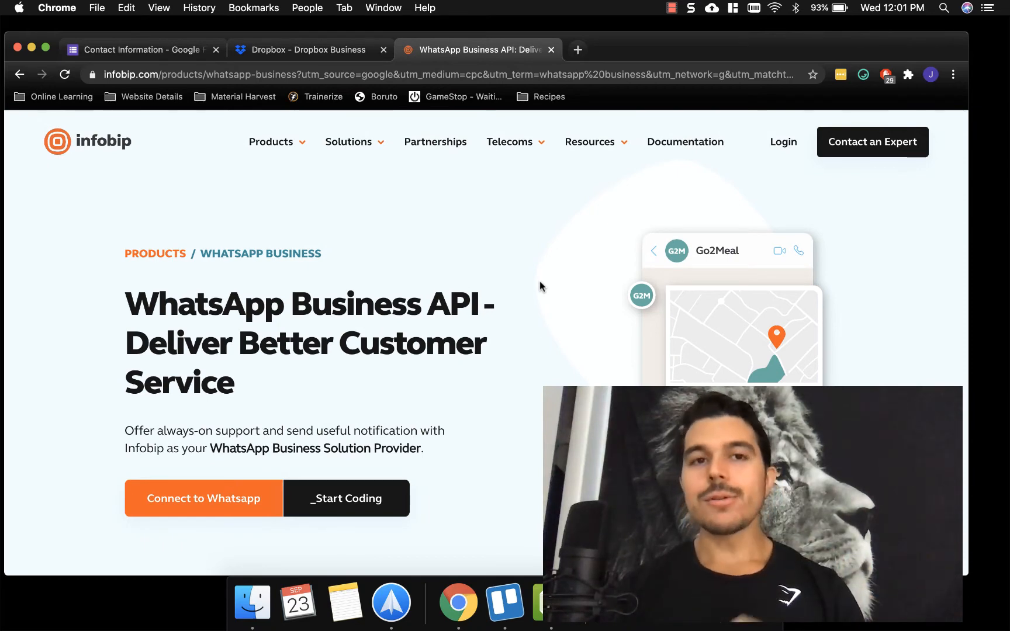
Step: Scroll the Infobip WhatsApp Business API page down to the Customer Story cards
scroll("down", 3)
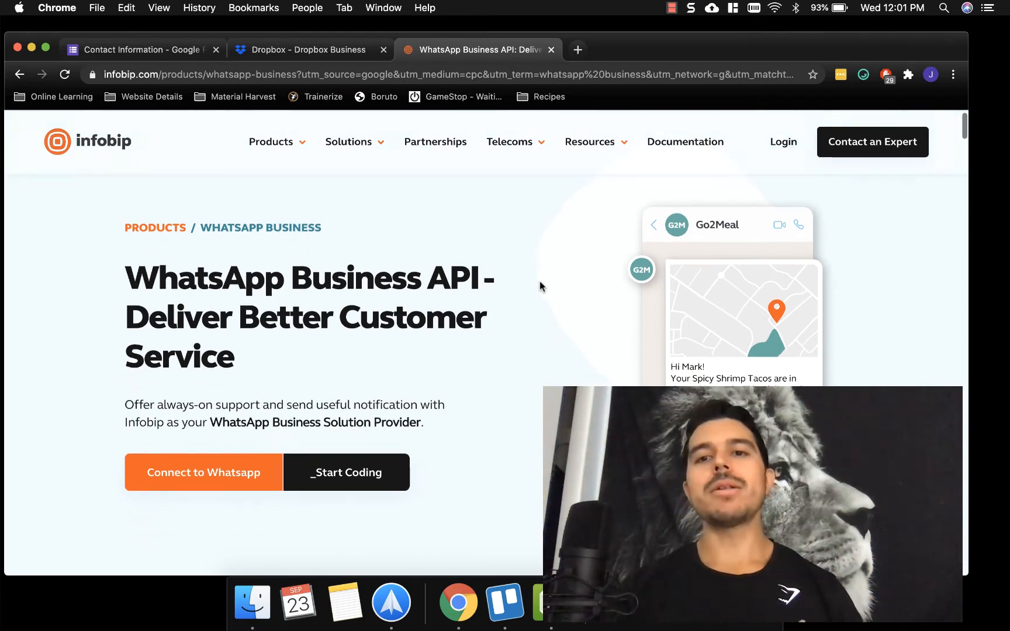
scroll("down", 3)
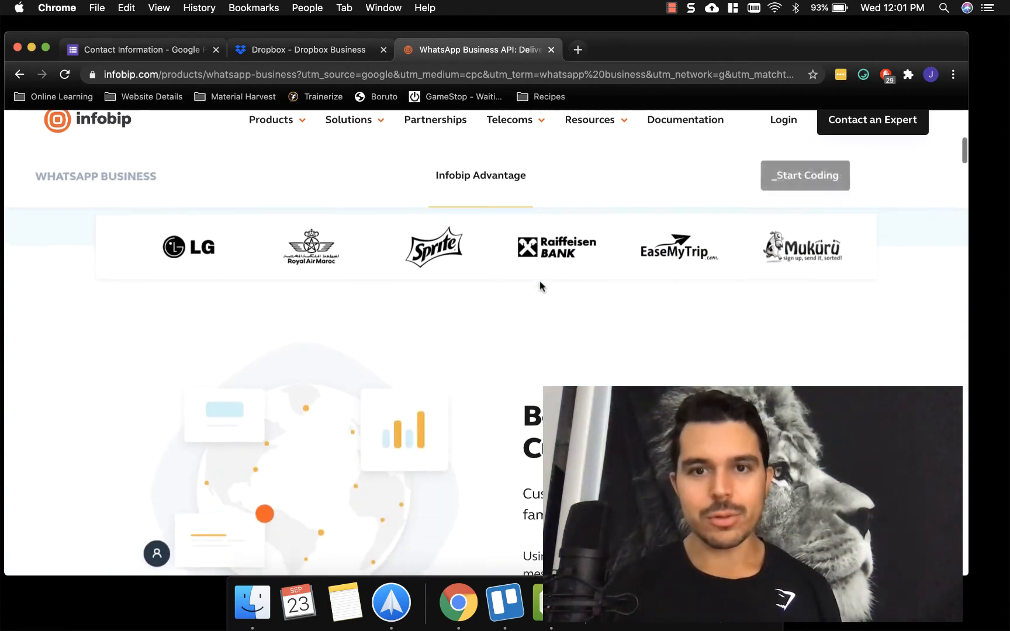
scroll("down", 3)
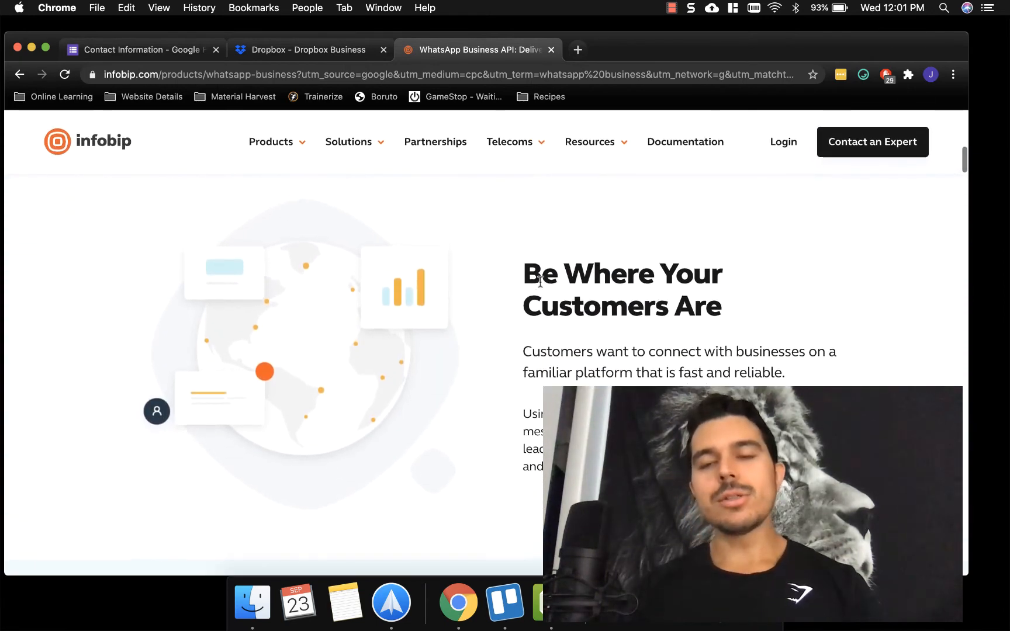
scroll("down", 3)
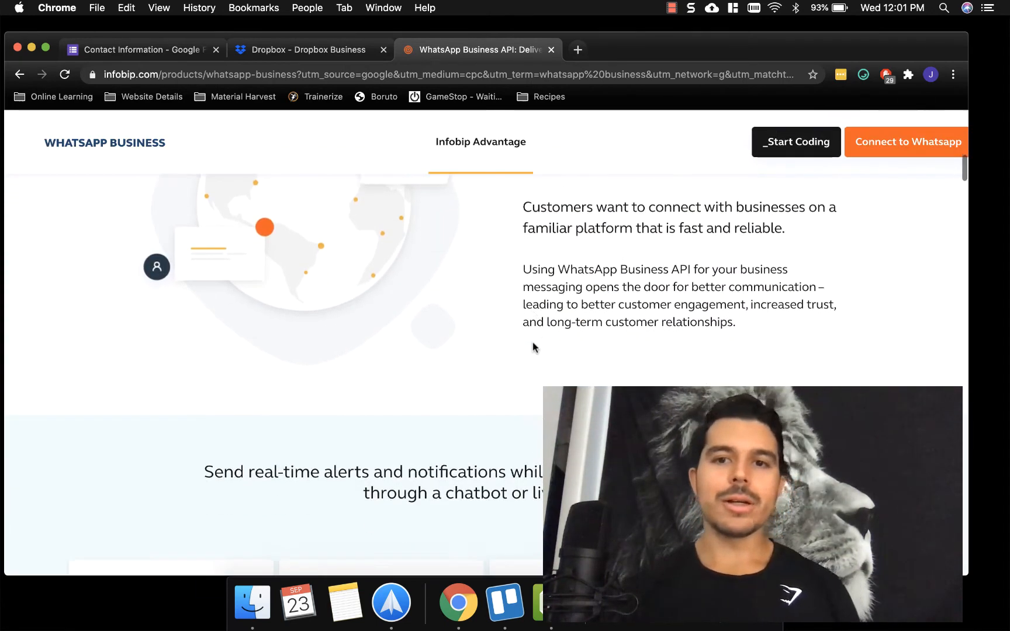
scroll("down", 3)
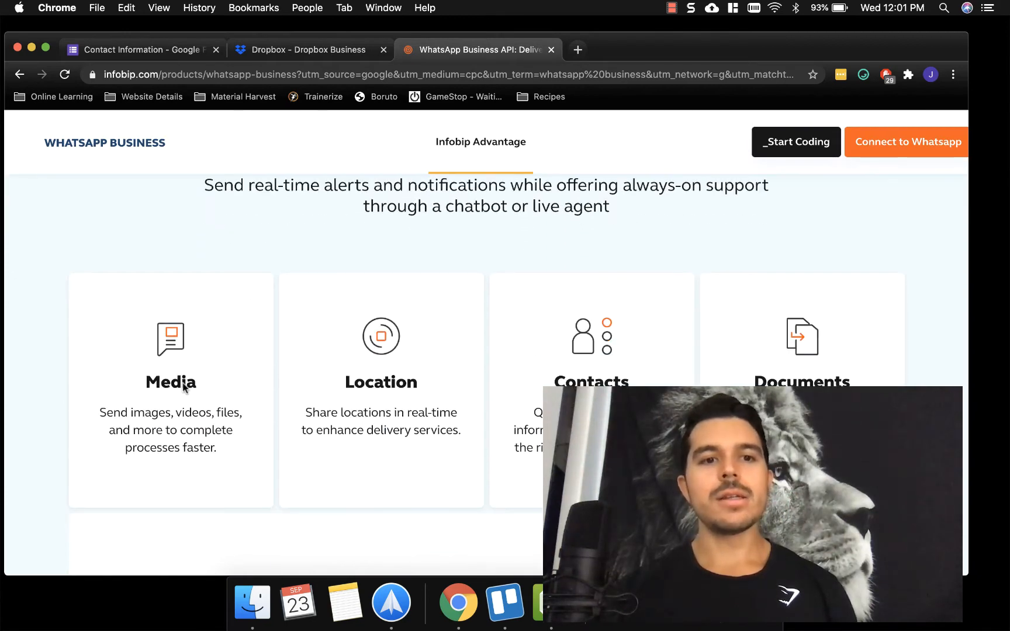
mouse_move(125, 441)
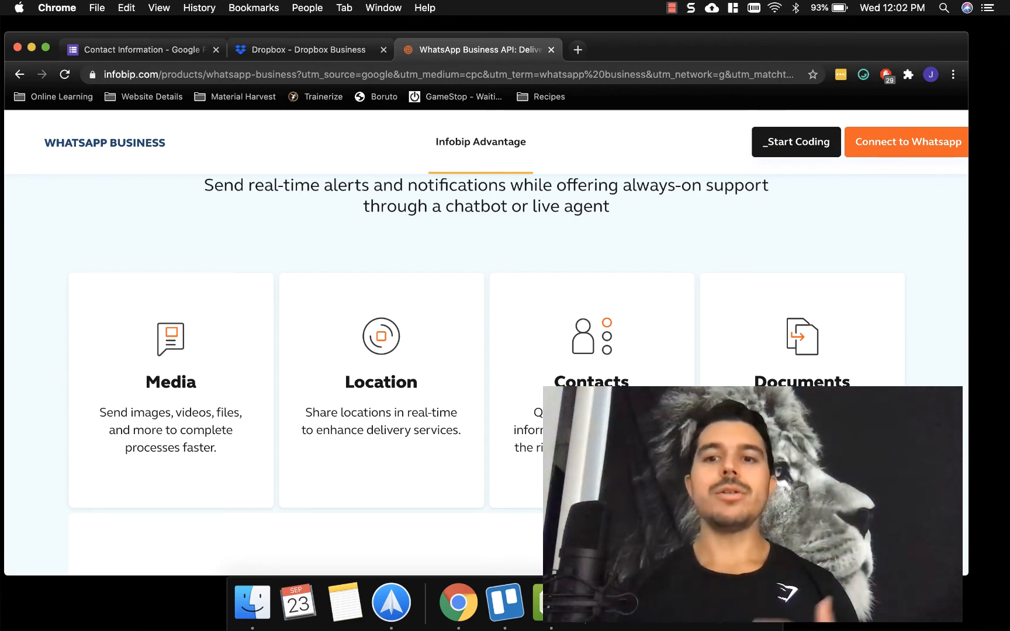
scroll("down", 3)
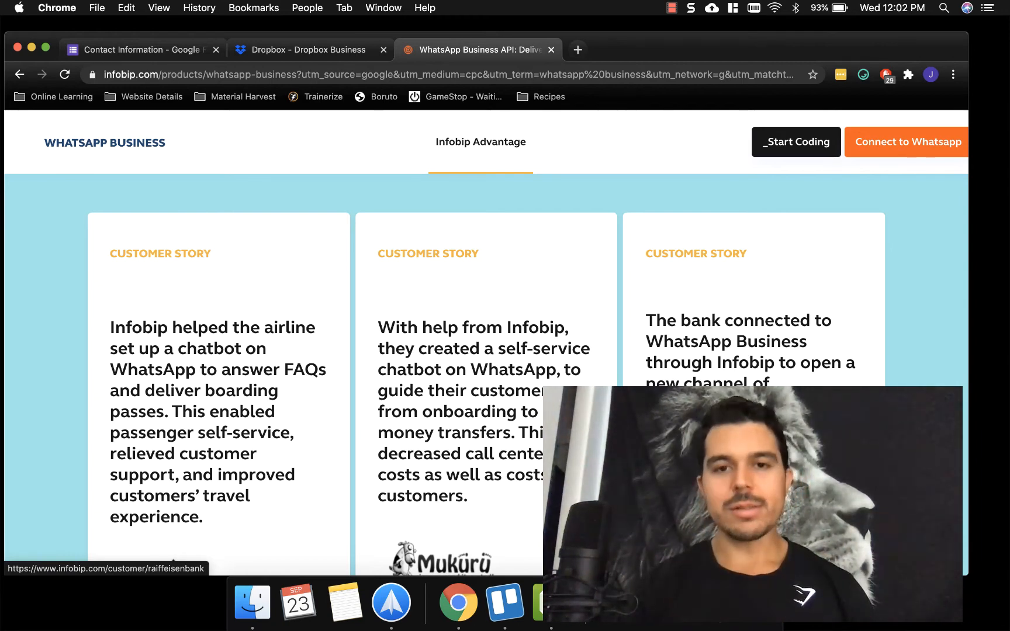
scroll("down", 3)
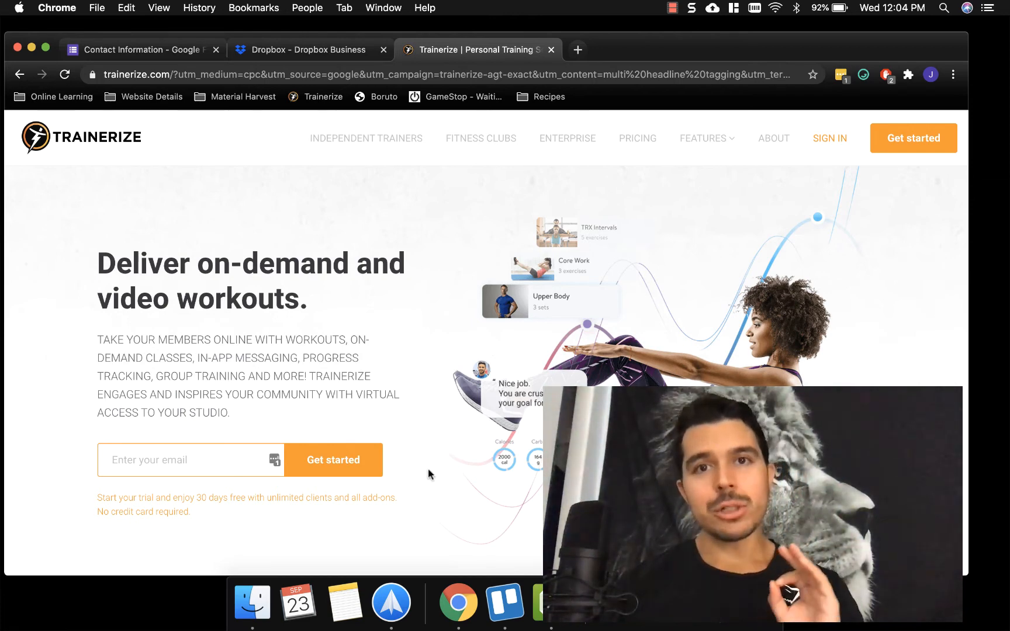
mouse_move(417, 465)
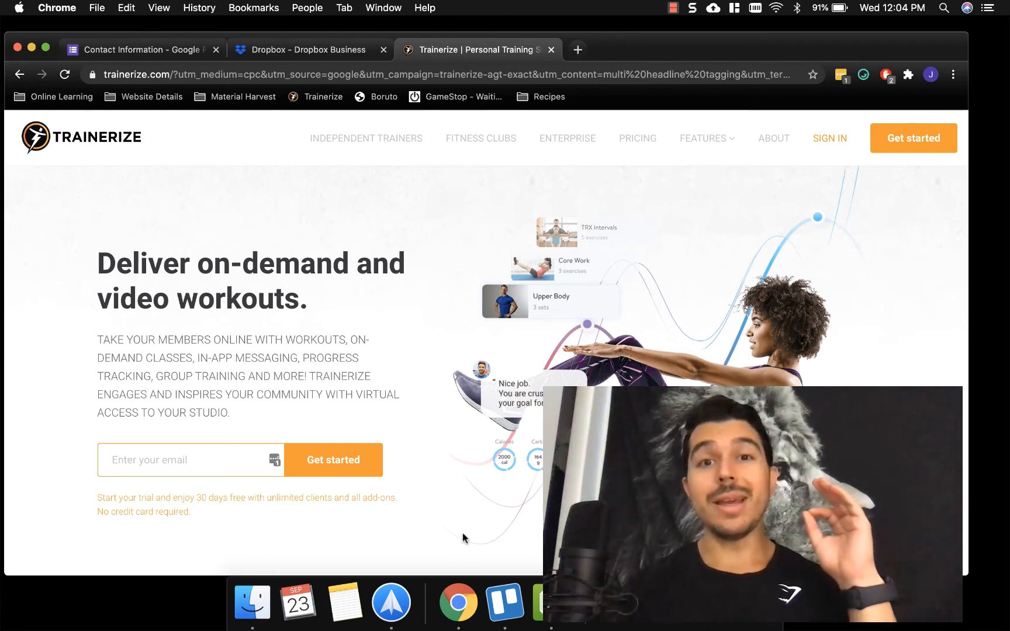
Step: Scroll the Trainerize homepage past online training to the 'Train, motivate, and connect' section
scroll("down", 3)
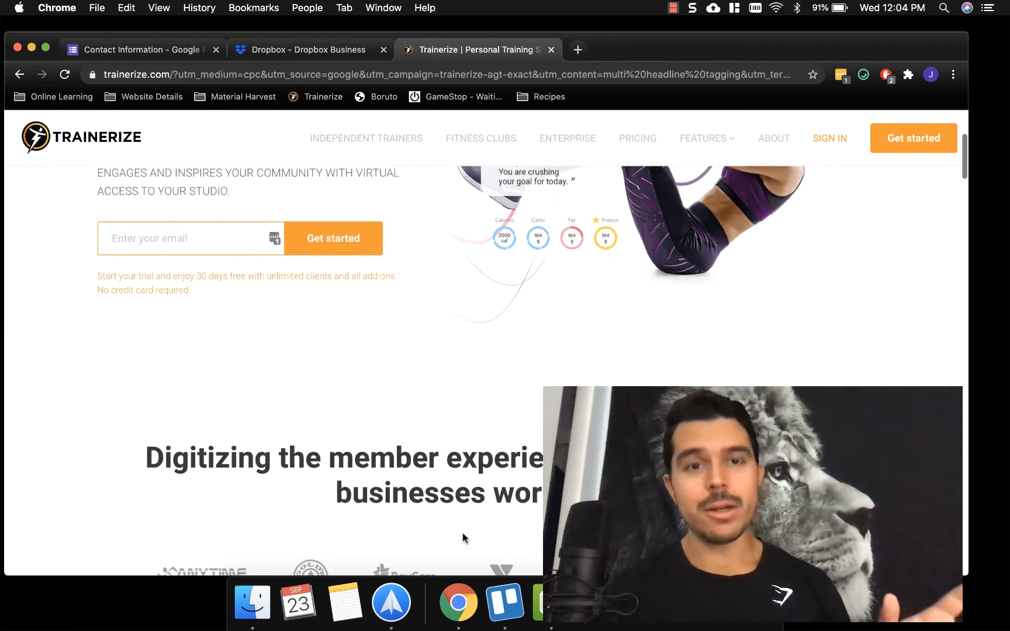
scroll("down", 3)
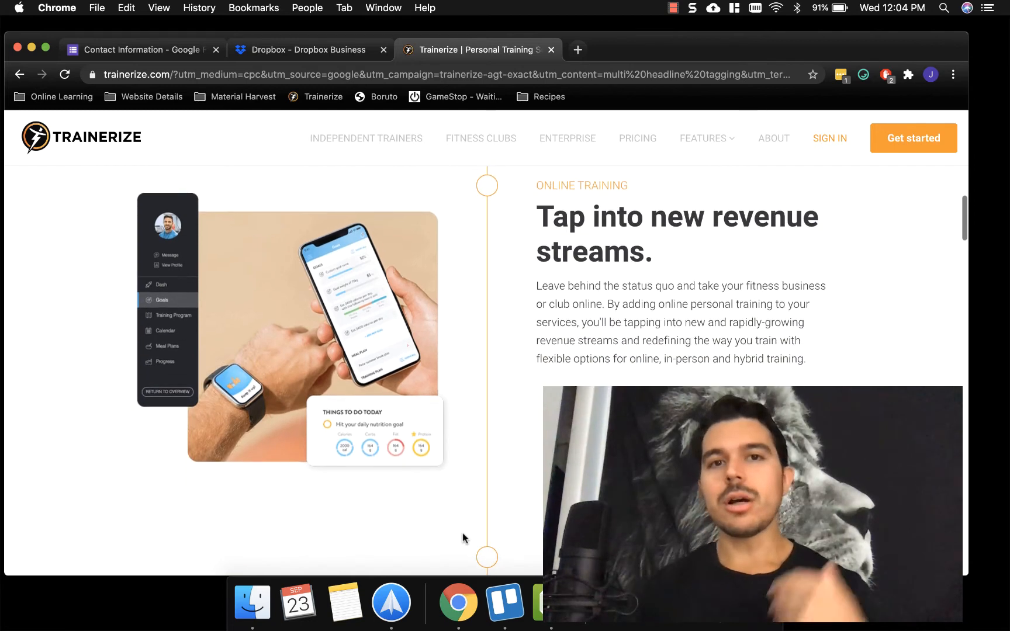
scroll("down", 3)
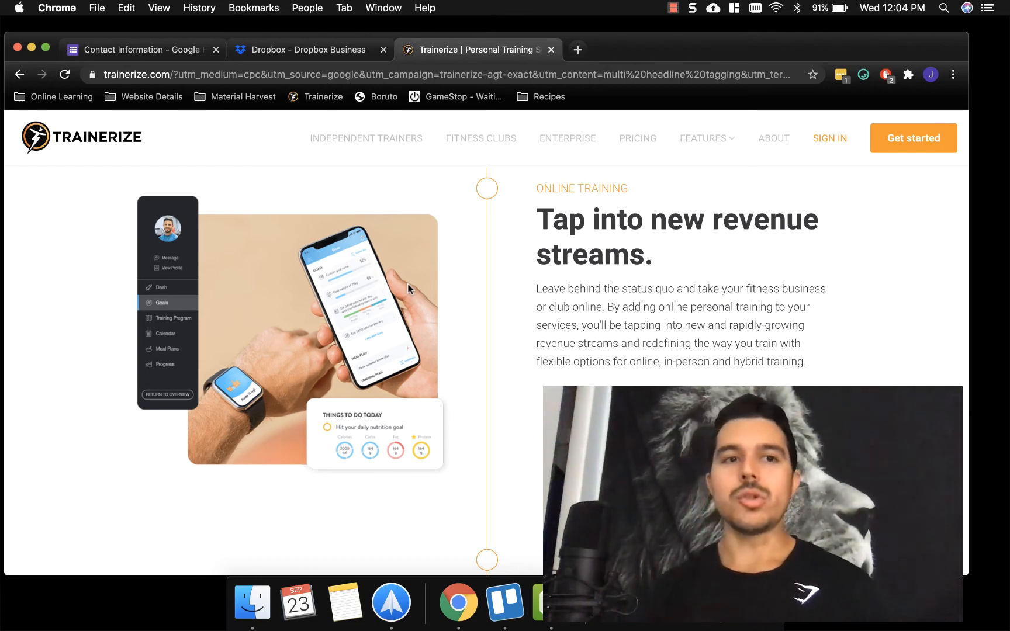
mouse_move(456, 449)
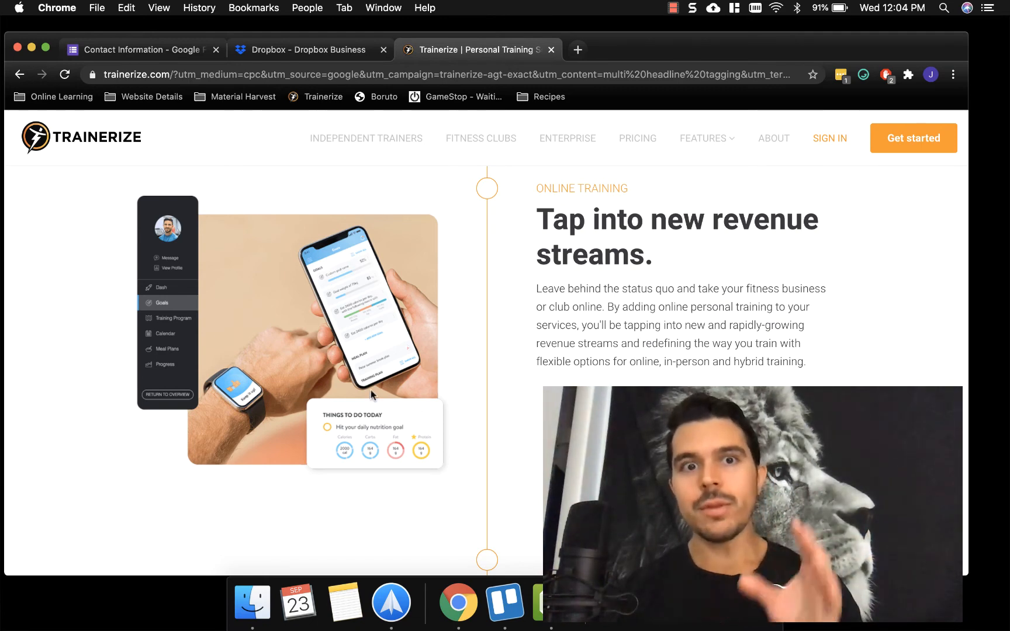
scroll("down", 3)
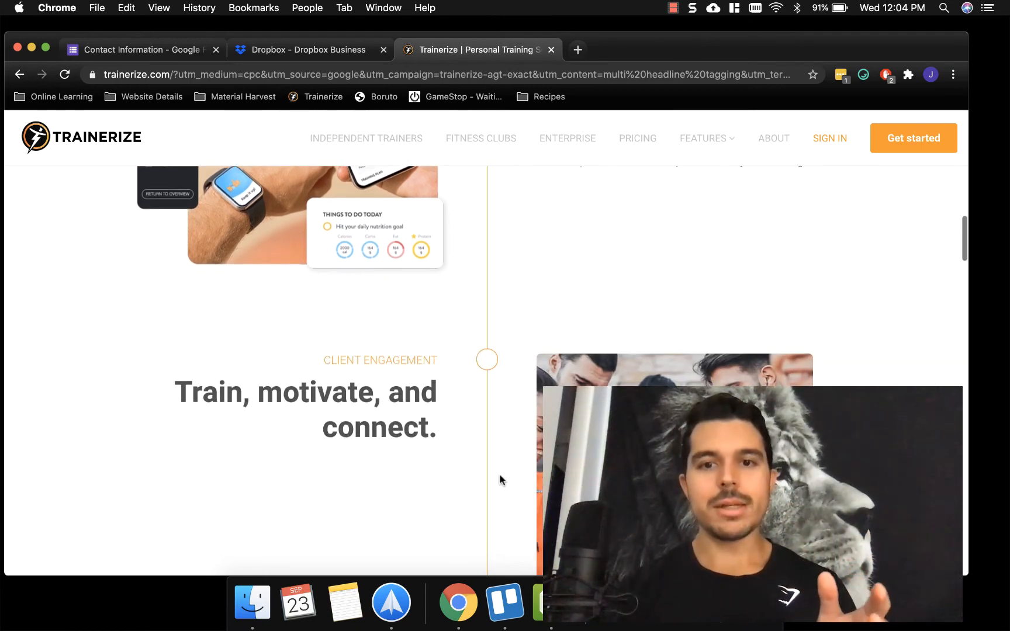
scroll("down", 3)
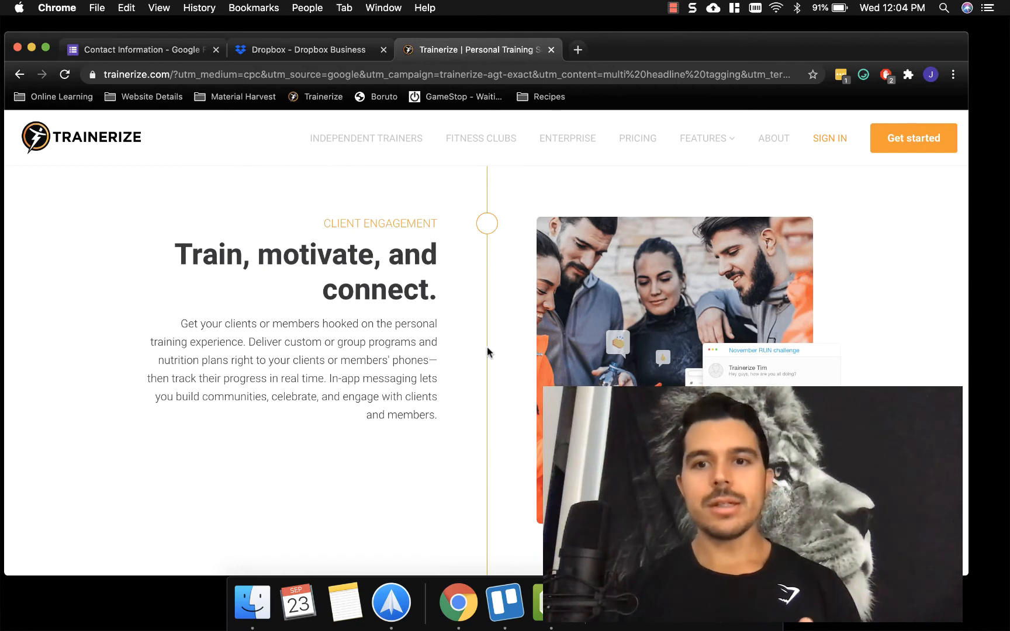
mouse_move(889, 377)
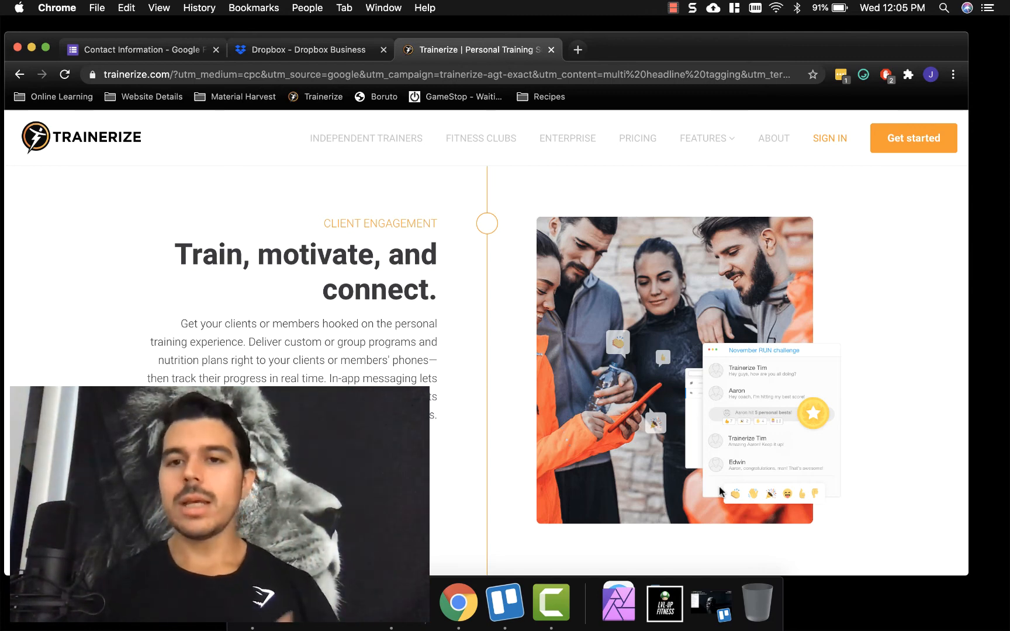
scroll("down", 3)
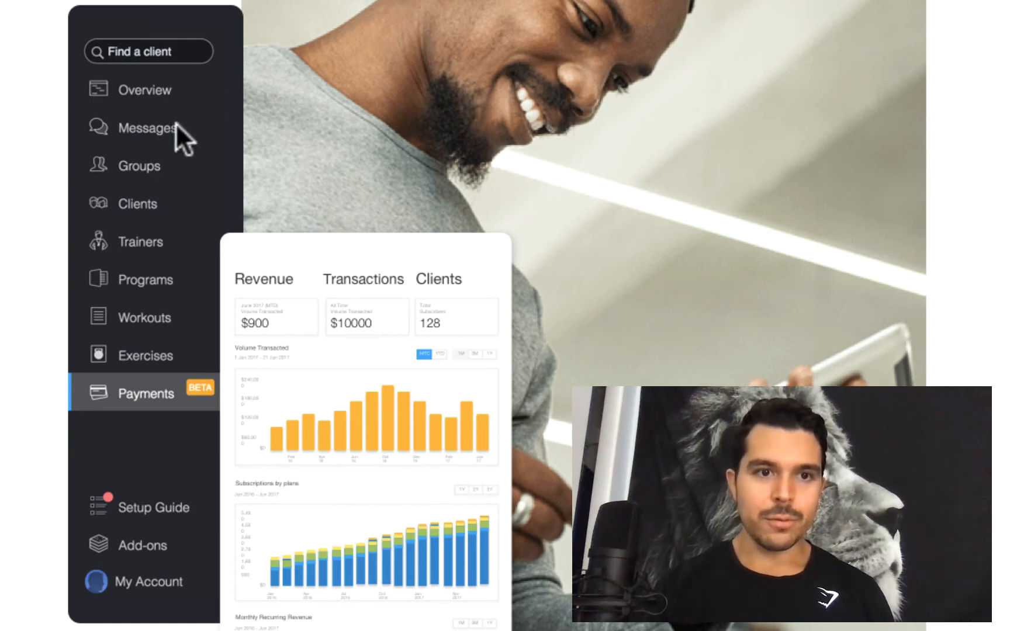
mouse_move(136, 202)
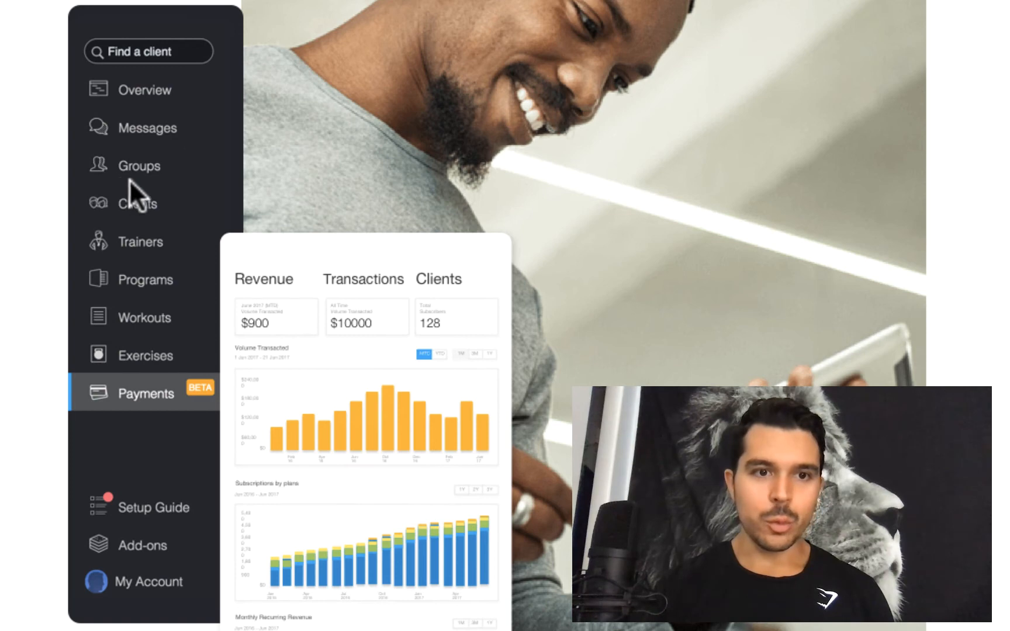
mouse_move(102, 228)
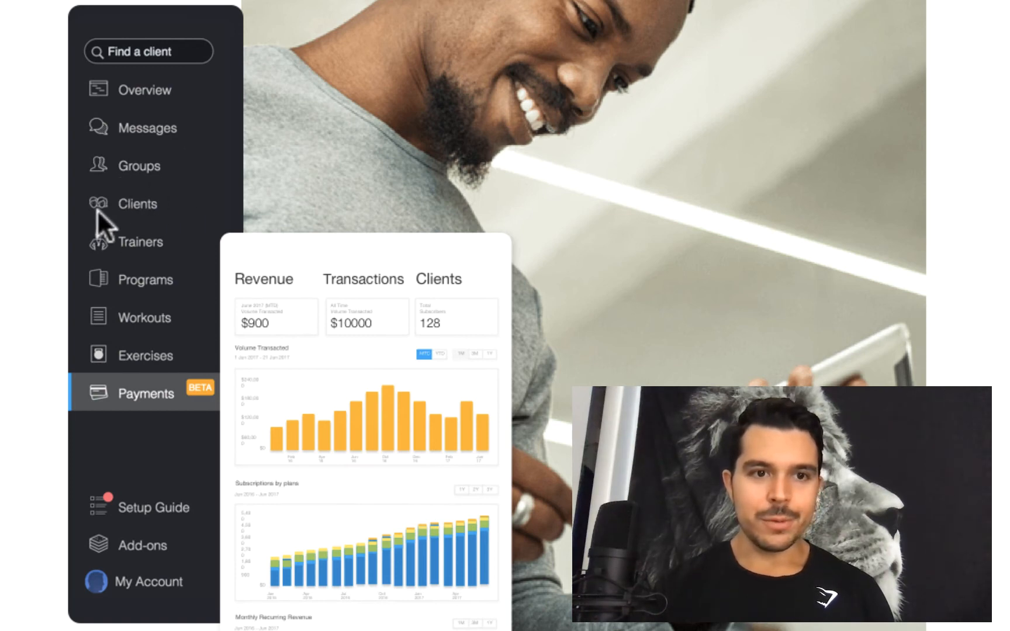
mouse_move(101, 293)
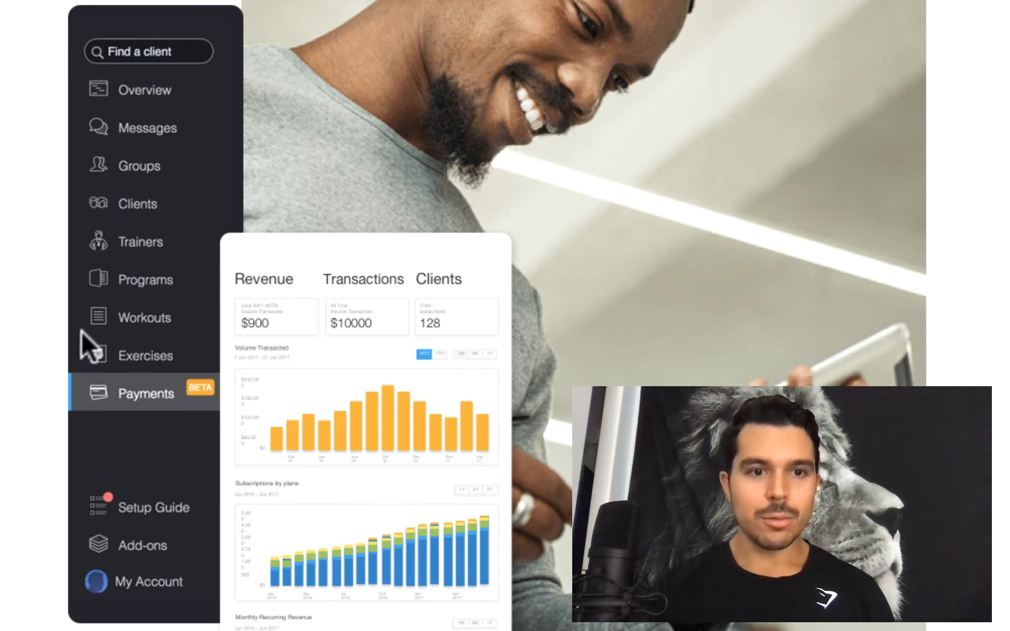
mouse_move(108, 402)
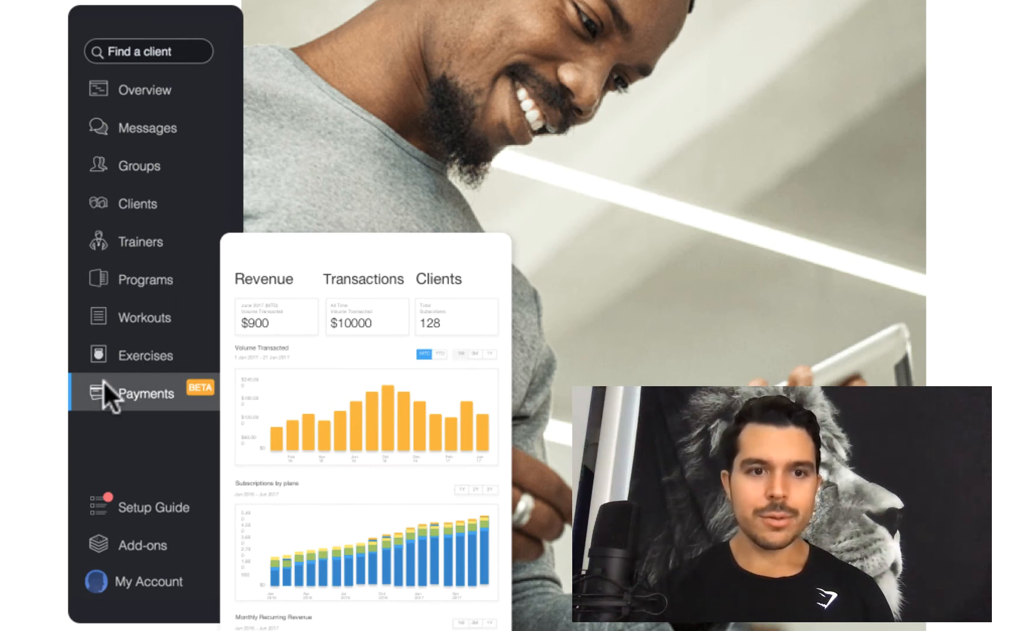
Step: Scroll down to the 'Get more done' payments and automation section
scroll("down", 3)
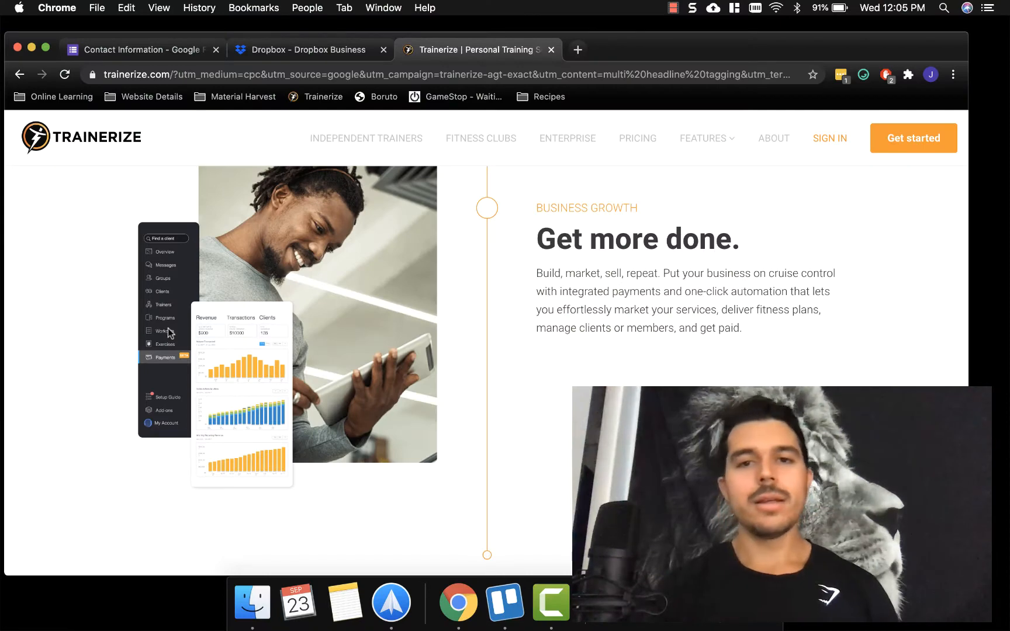
Step: Scroll past feature cards and business types to the 'Power up' carousel showing Withings Health Mate
scroll("down", 3)
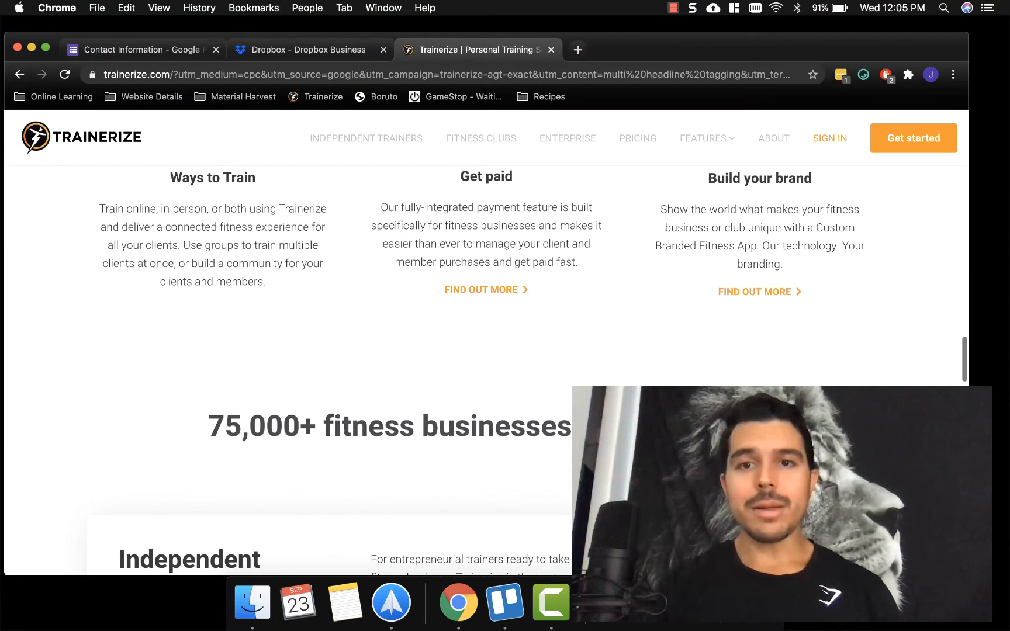
scroll("up", 3)
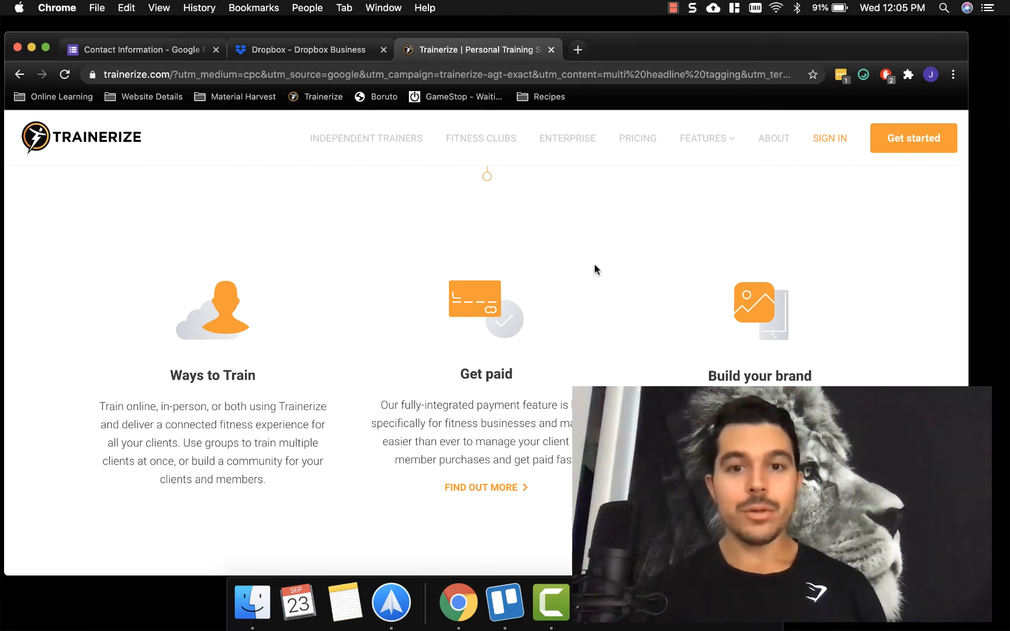
mouse_move(277, 399)
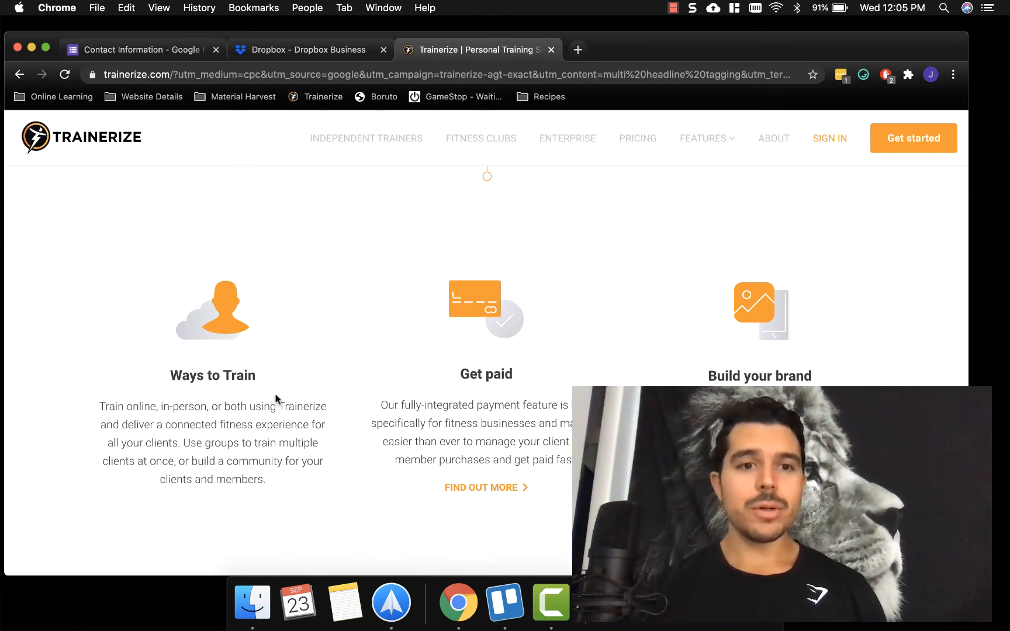
scroll("down", 3)
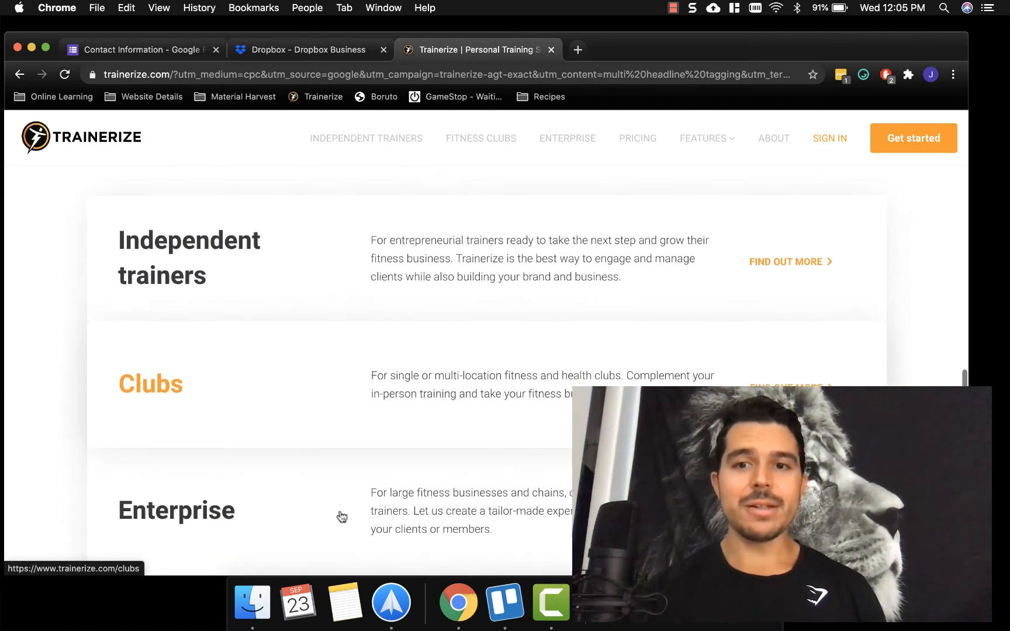
scroll("up", 3)
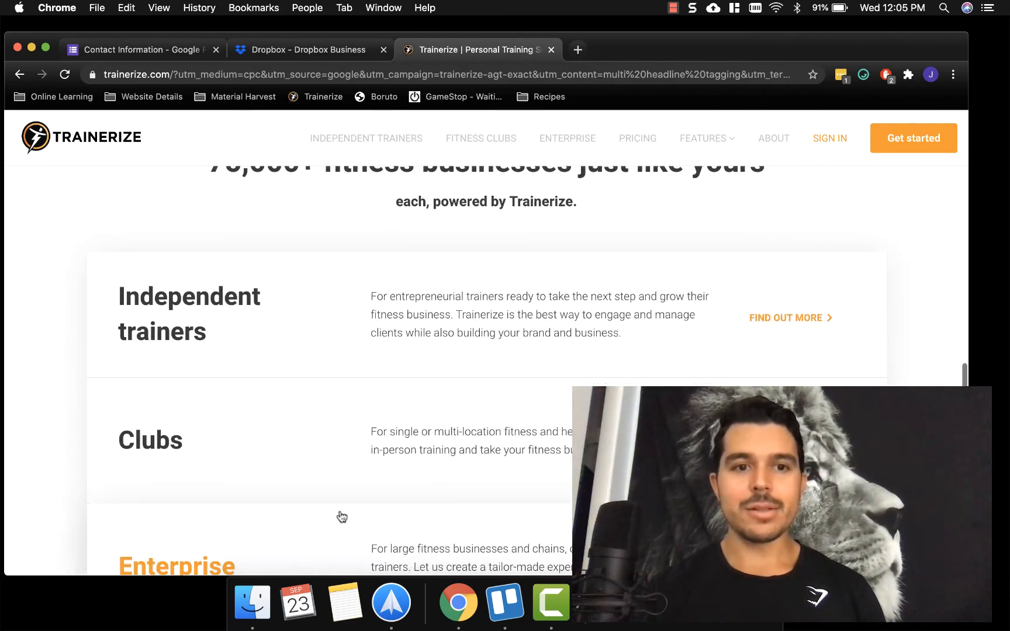
scroll("down", 3)
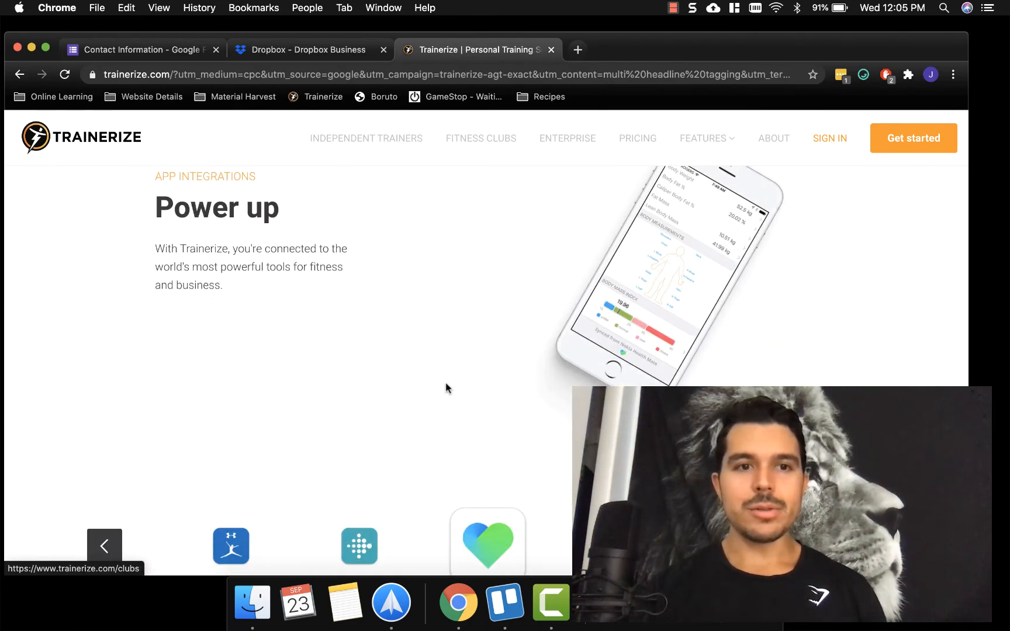
scroll("down", 3)
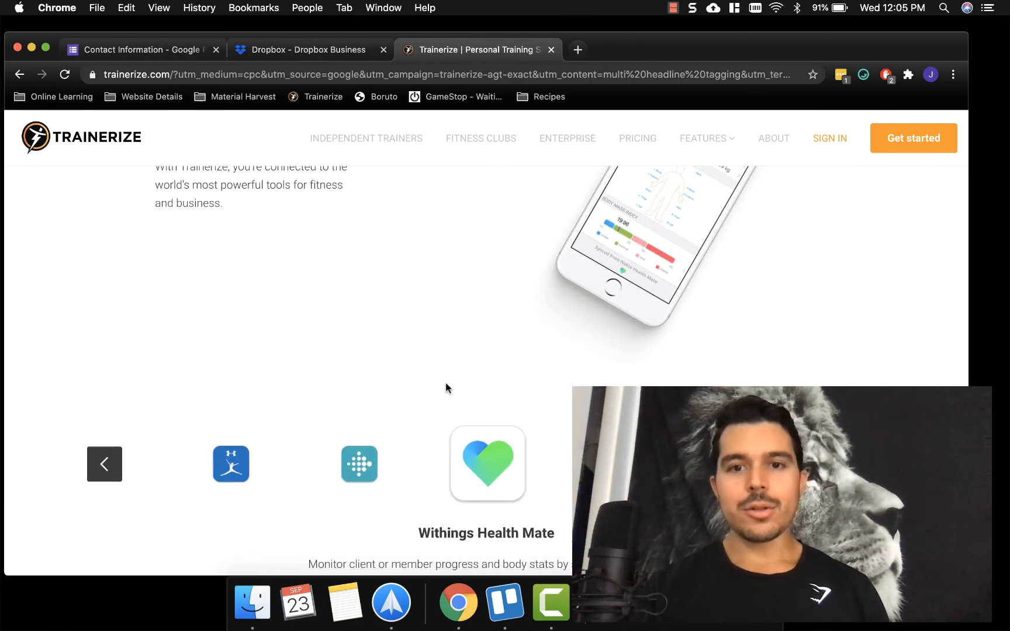